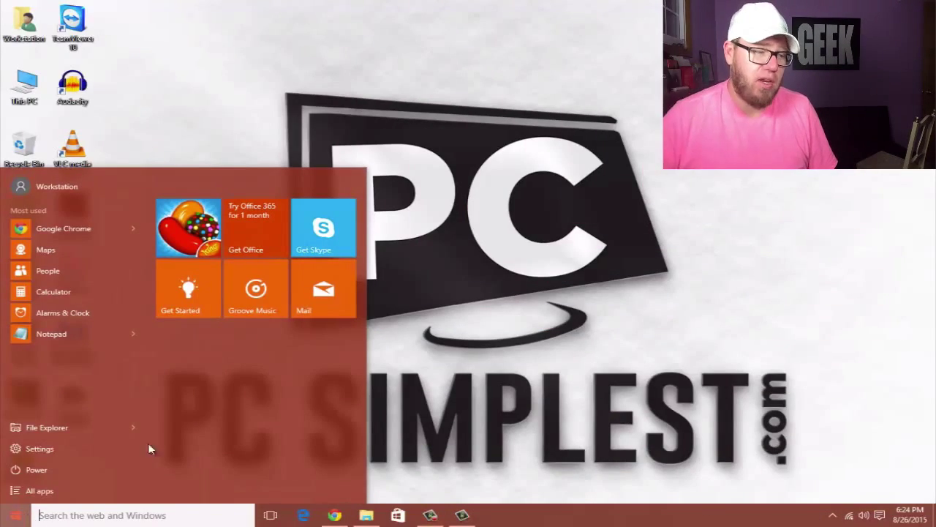
Launch Windows Settings from the Start menu to show all settings categories.
left_click(39, 447)
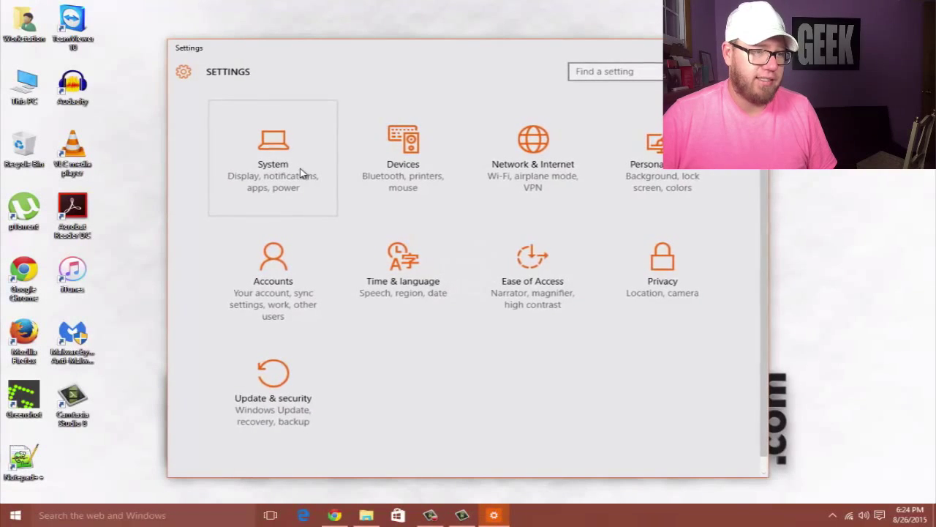
mouse_move(509, 325)
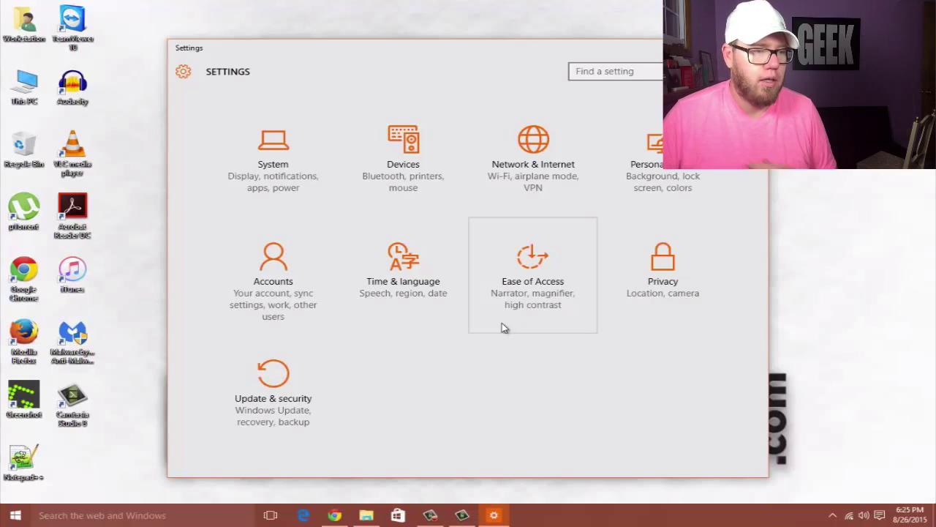
mouse_move(328, 132)
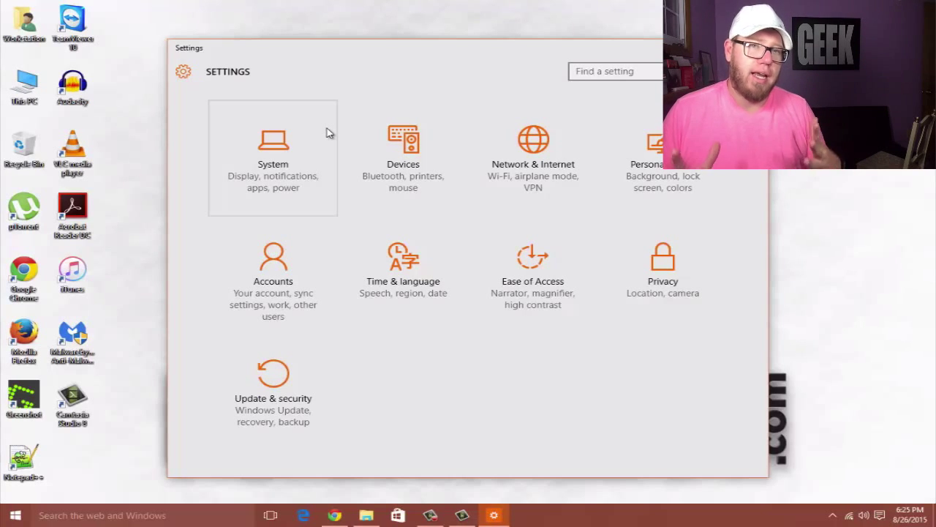
mouse_move(272, 153)
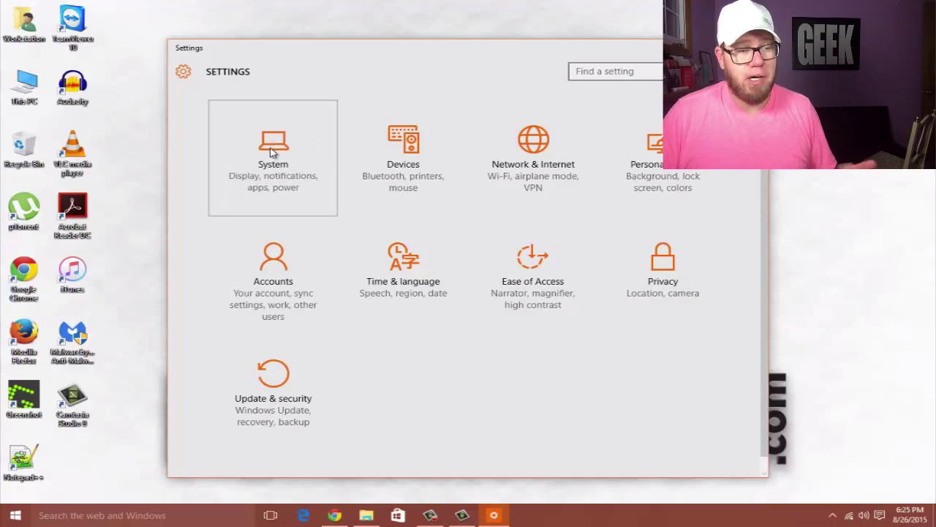
Enter System, review Display options keeping Landscape orientation and extended displays.
left_click(272, 158)
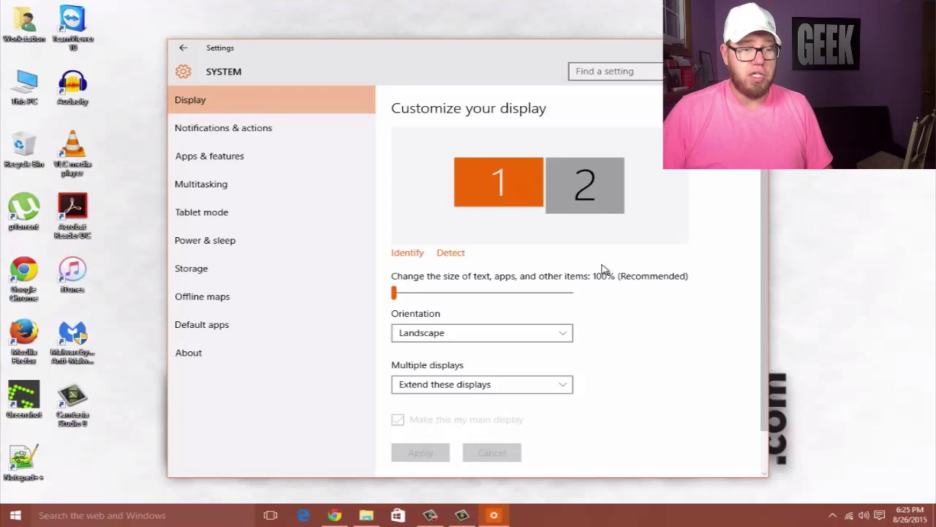
mouse_move(528, 231)
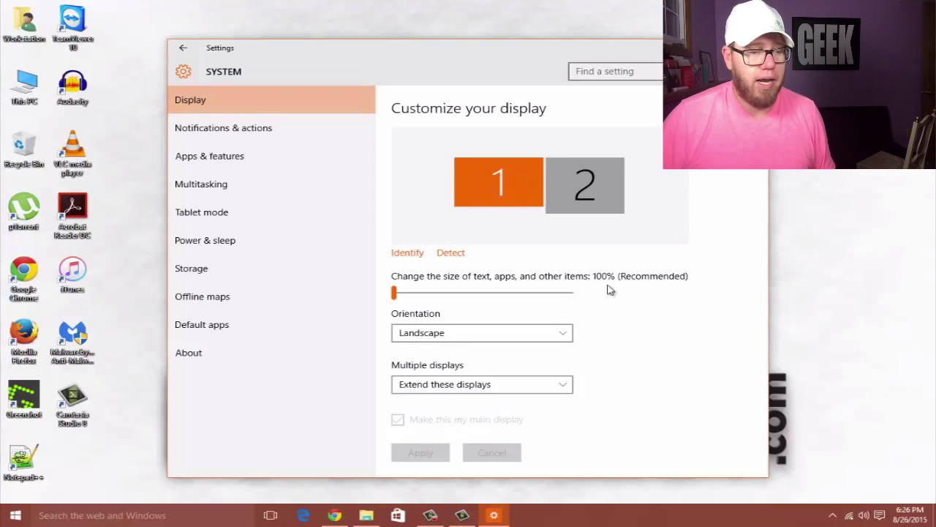
left_click(482, 334)
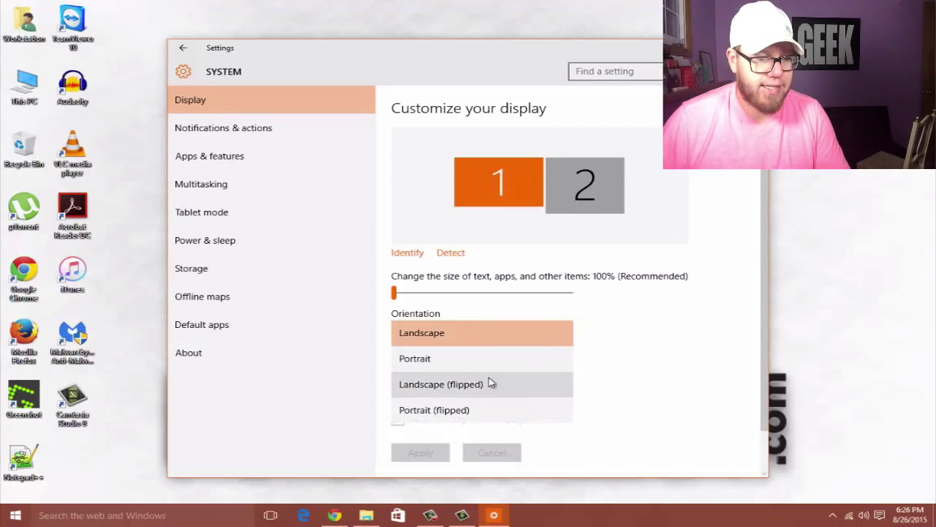
left_click(481, 334)
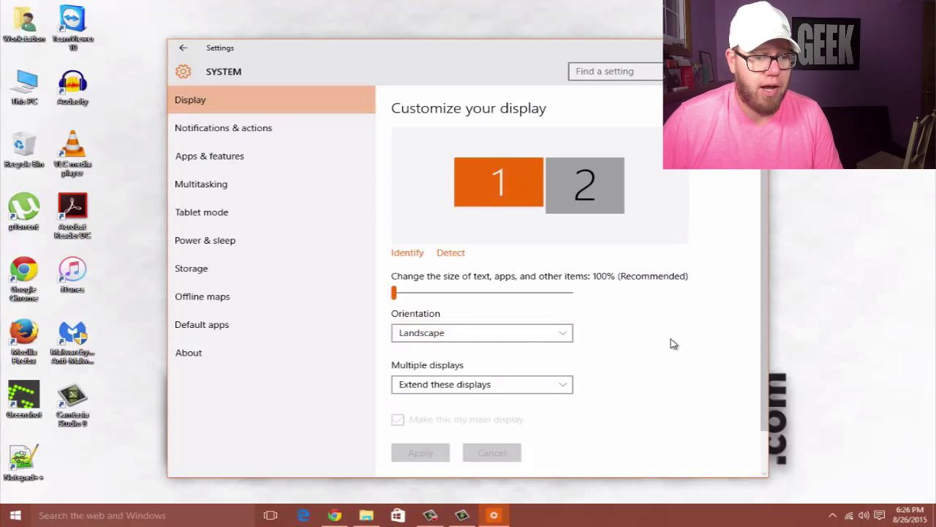
left_click(481, 384)
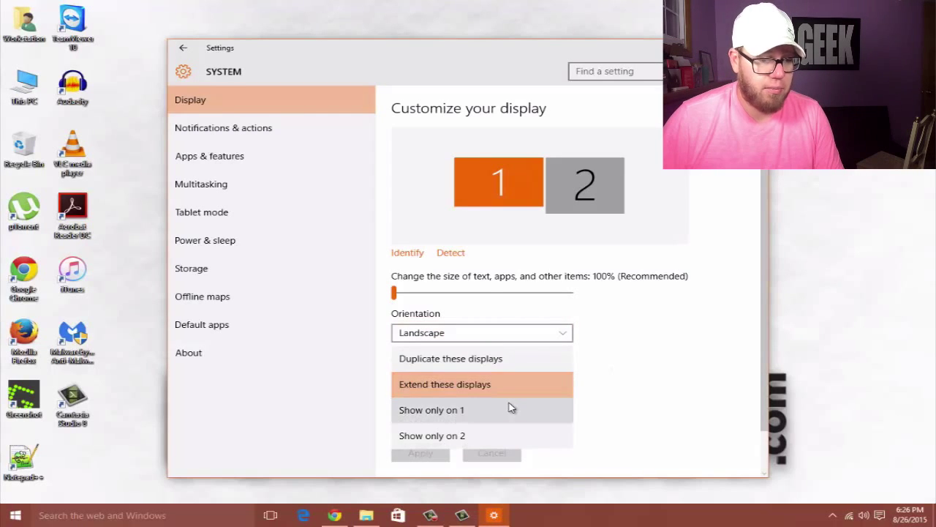
left_click(445, 383)
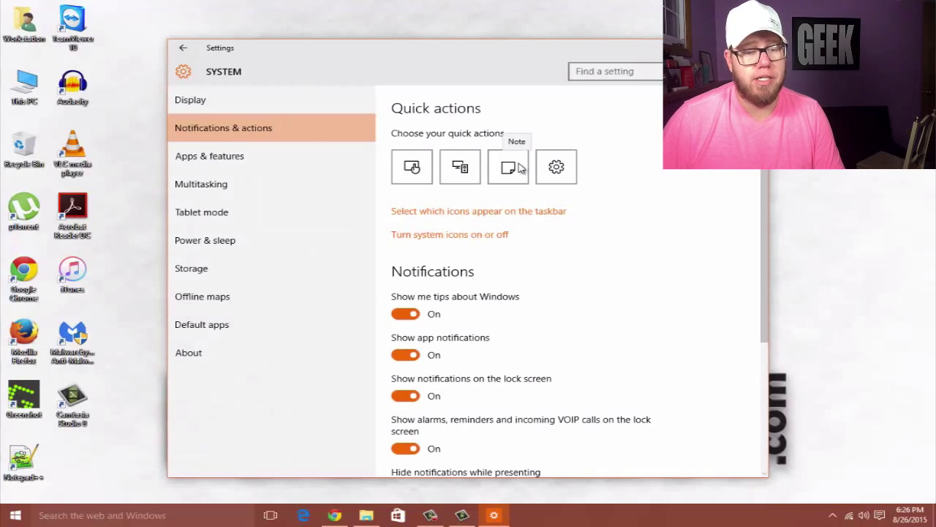
mouse_move(521, 94)
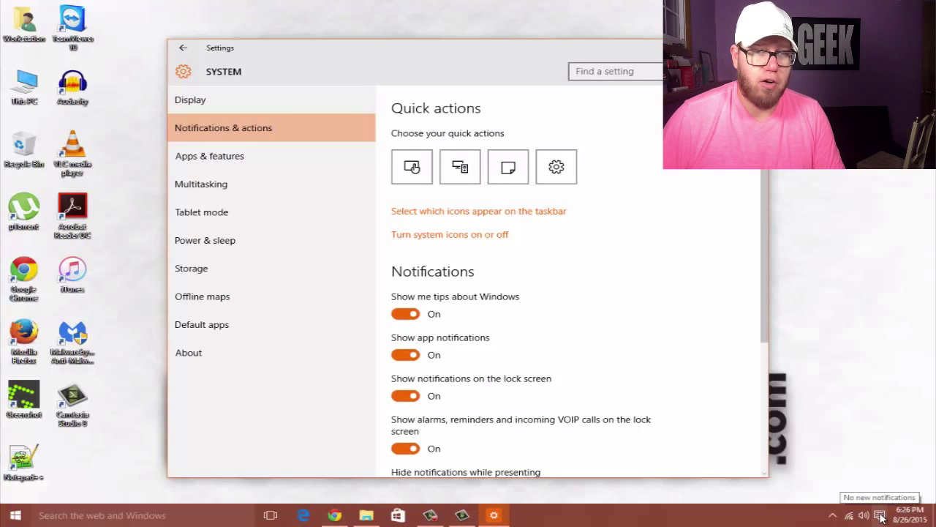
Switch off notifications from µTorrent in 'Show notifications from these apps'.
left_click(881, 515)
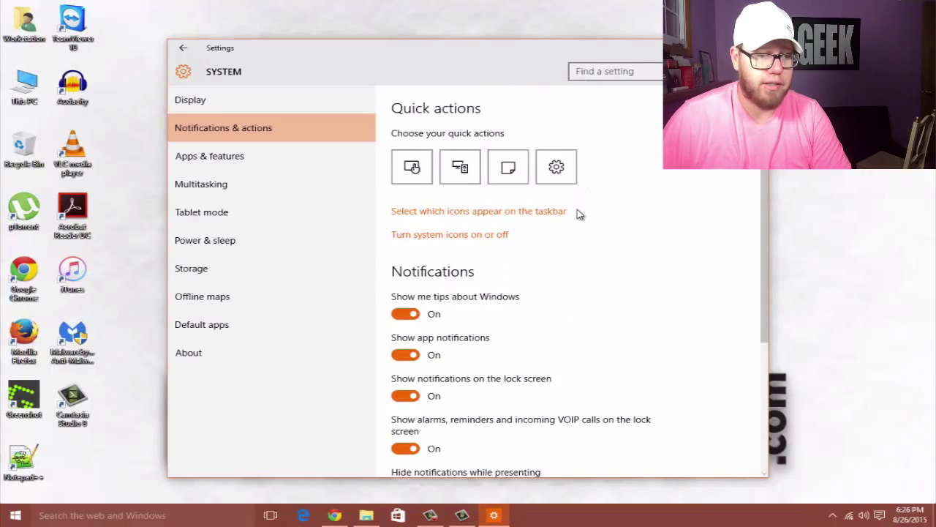
scroll("down", 3)
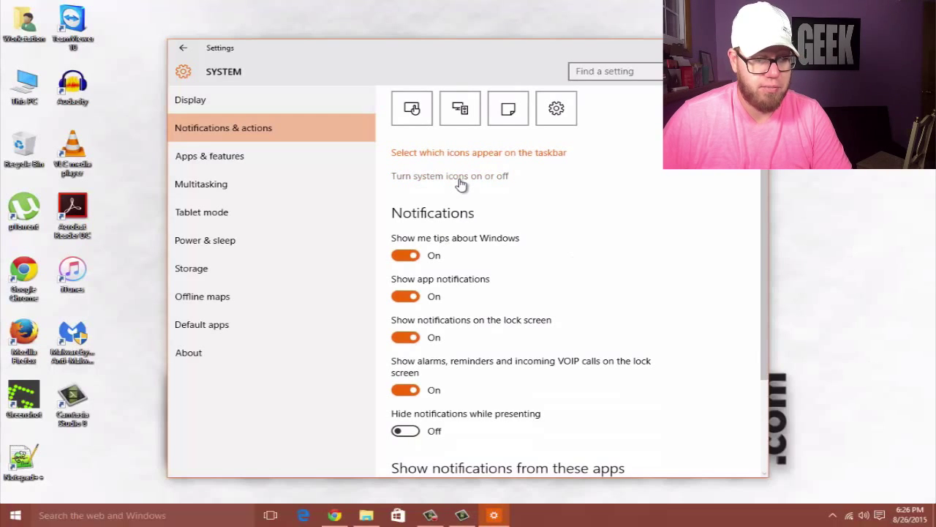
scroll("down", 3)
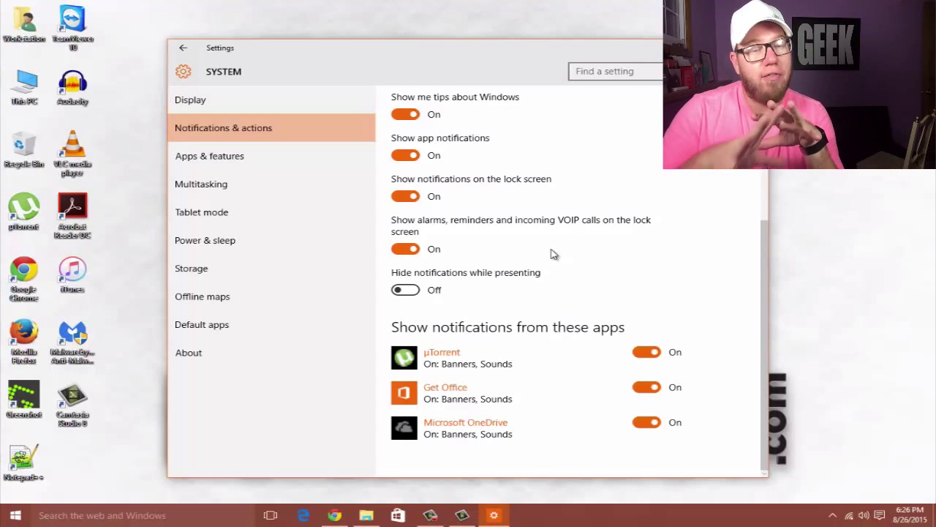
mouse_move(573, 293)
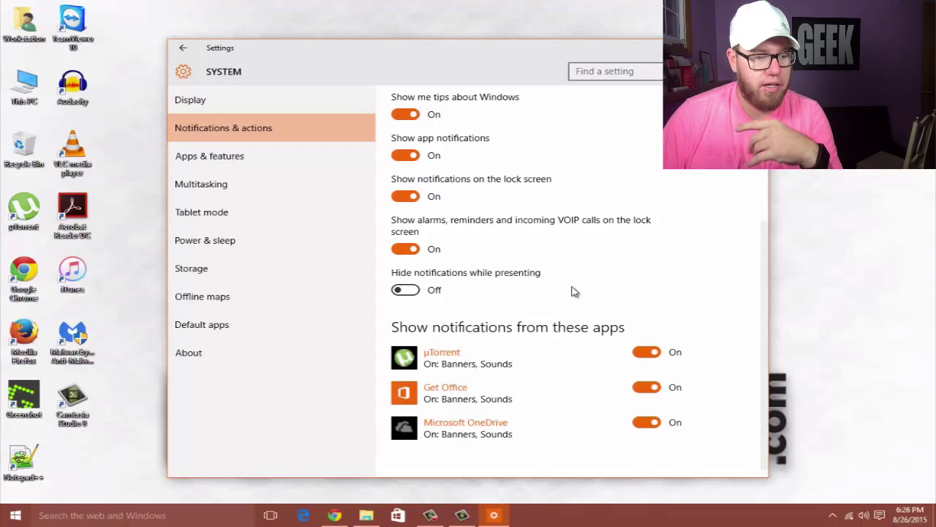
left_click(647, 351)
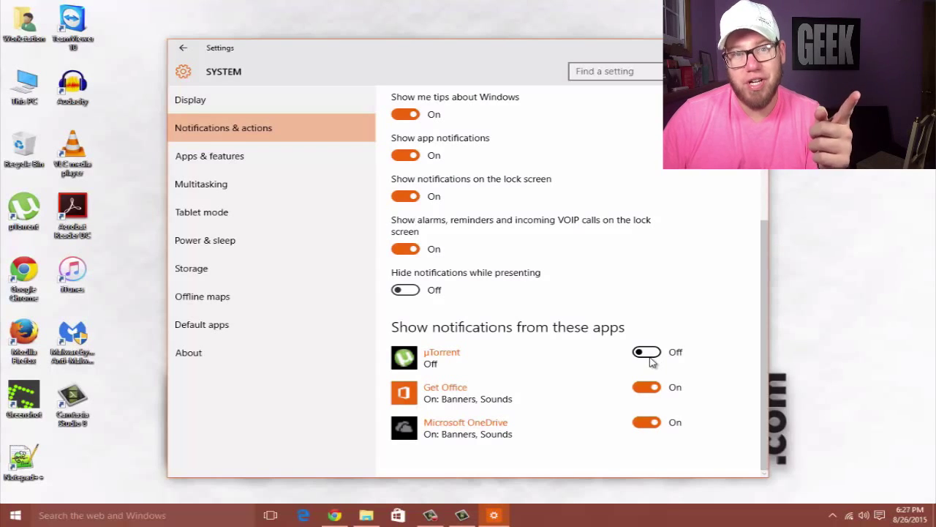
mouse_move(237, 175)
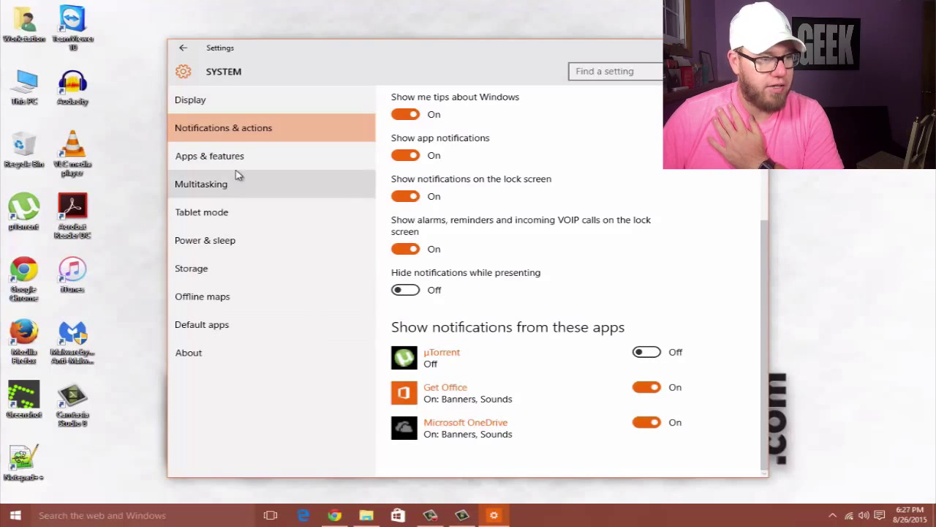
Show Apps & features and browse down the list of installed apps sorted by size.
left_click(210, 155)
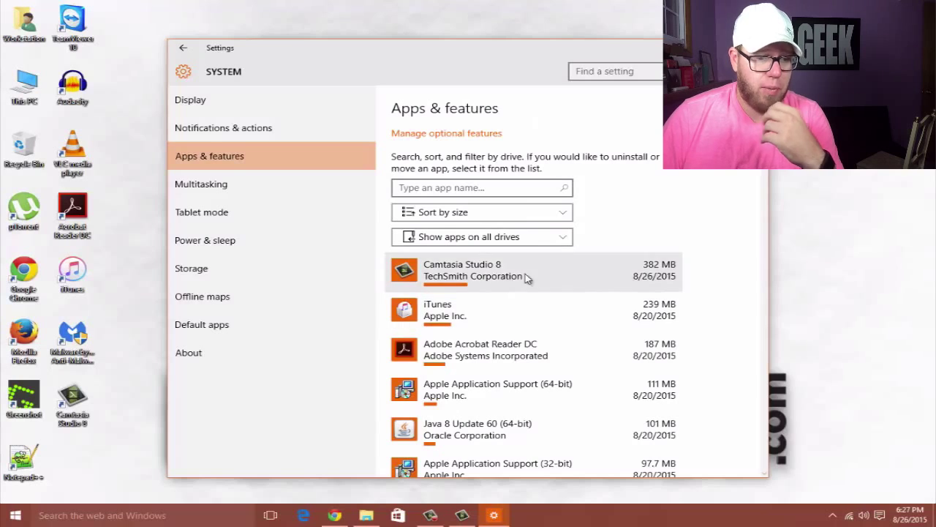
scroll("down", 3)
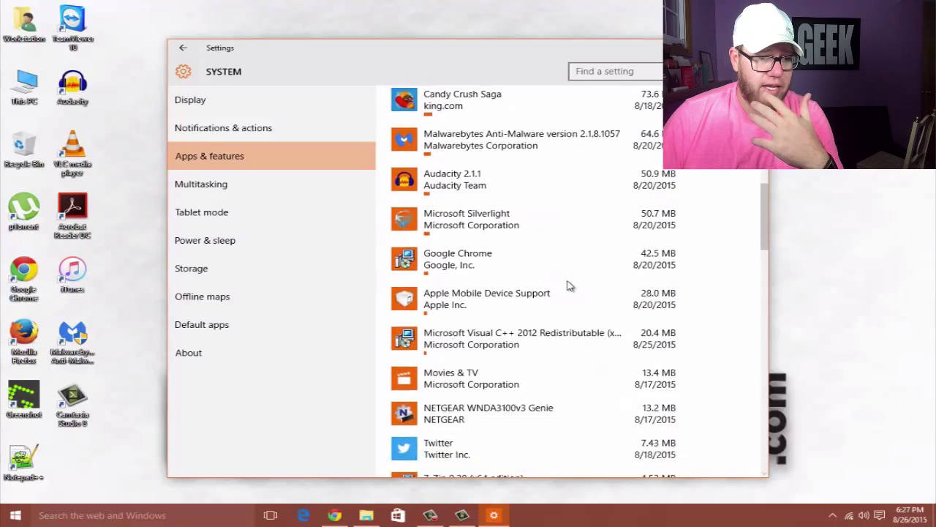
scroll("down", 3)
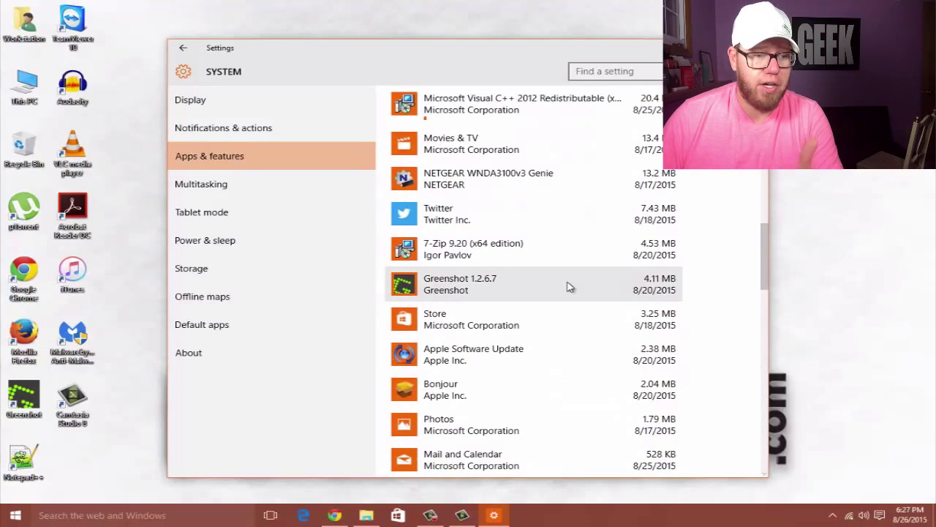
scroll("down", 3)
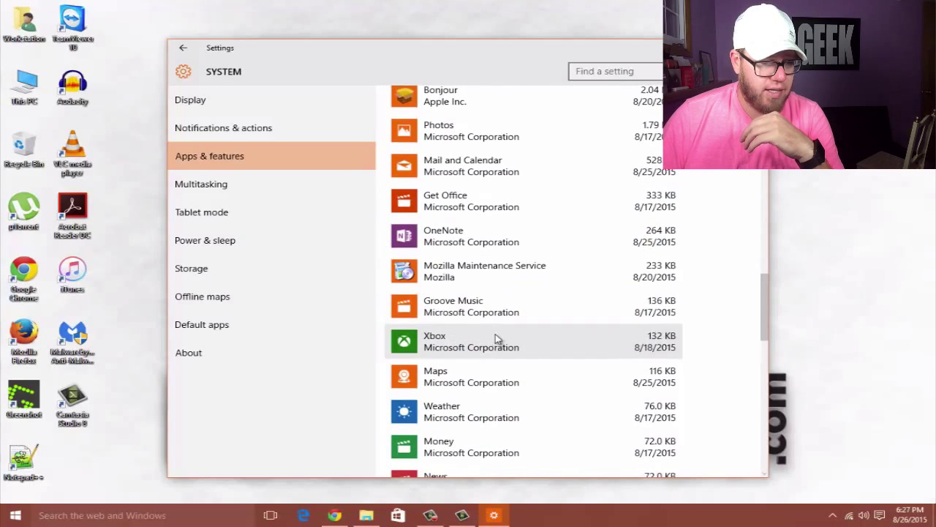
scroll("down", 3)
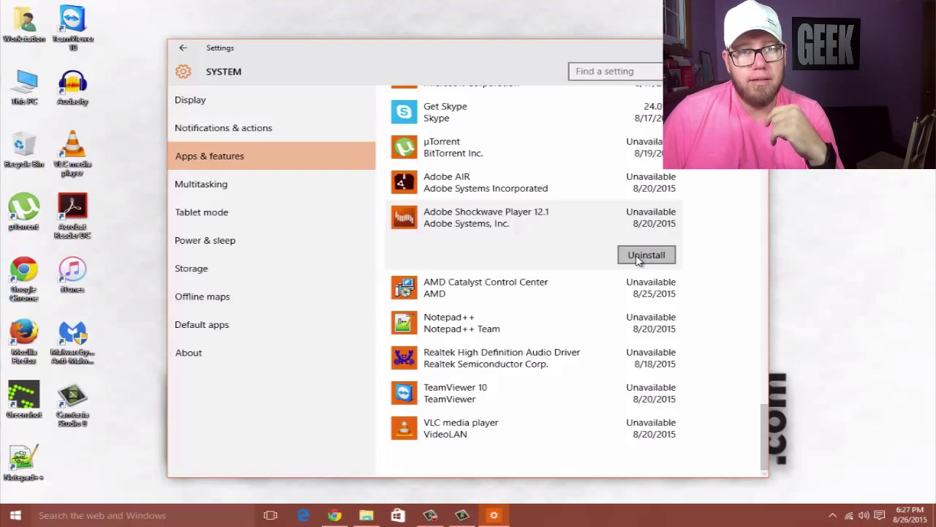
mouse_move(524, 292)
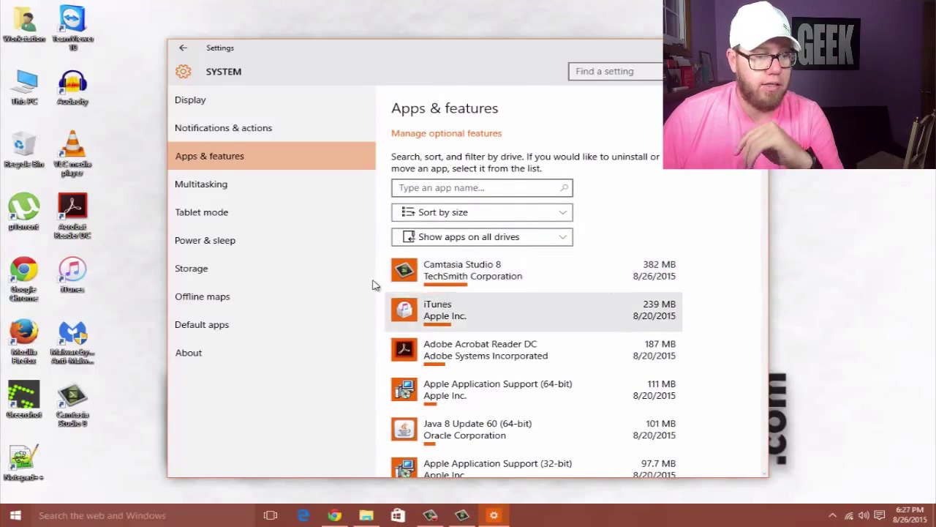
left_click(202, 184)
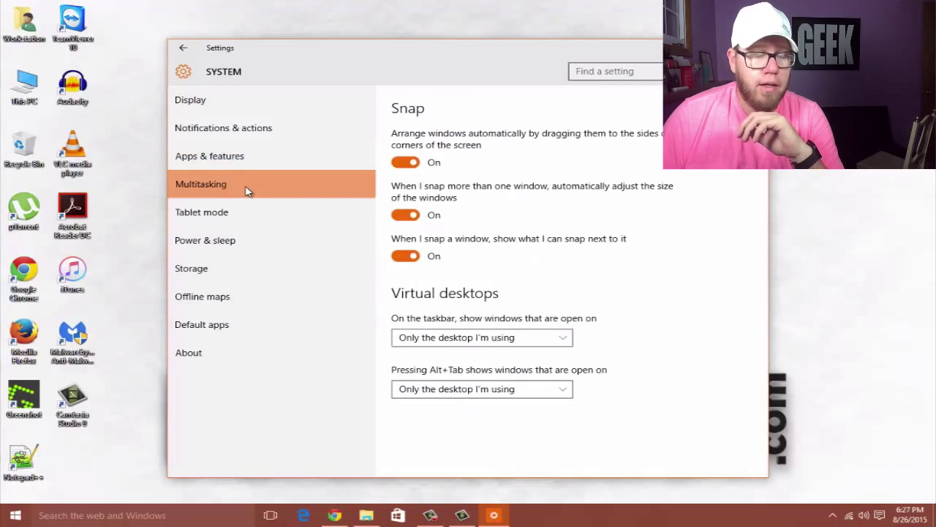
mouse_move(267, 205)
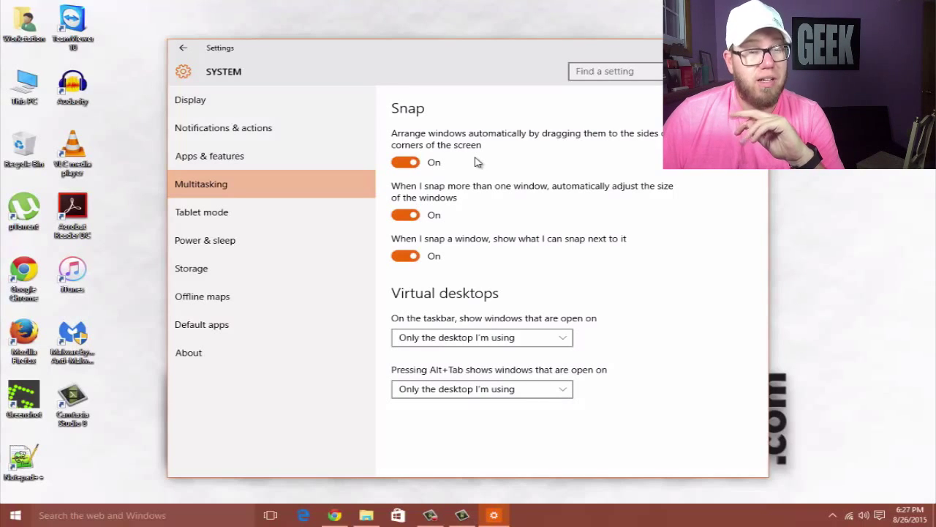
mouse_move(515, 166)
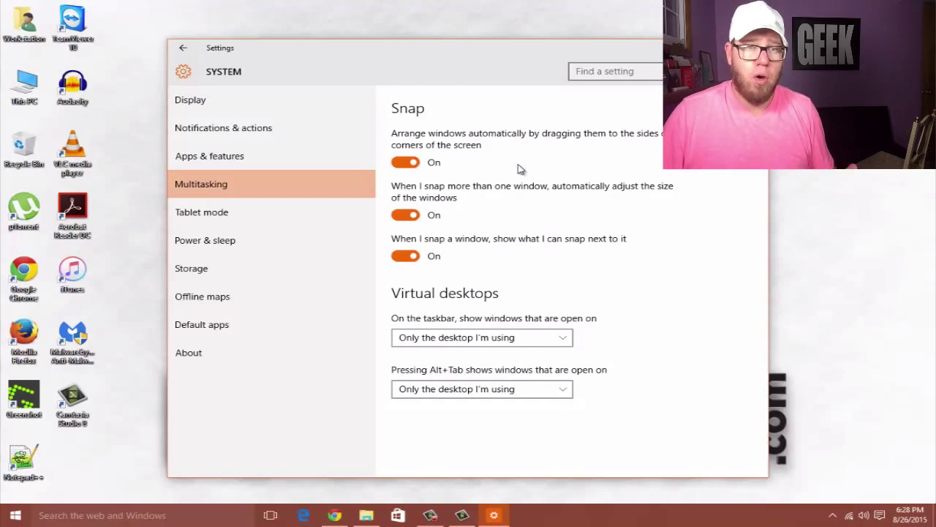
mouse_move(427, 231)
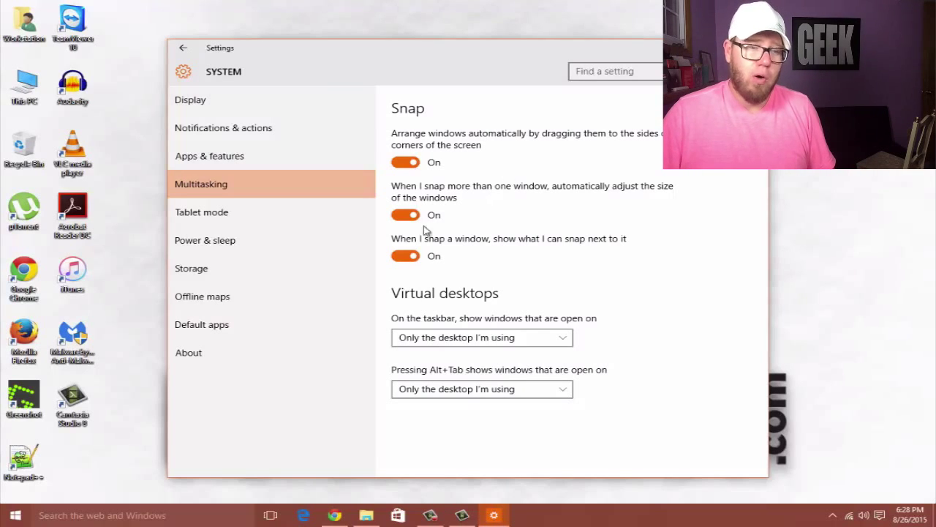
mouse_move(270, 515)
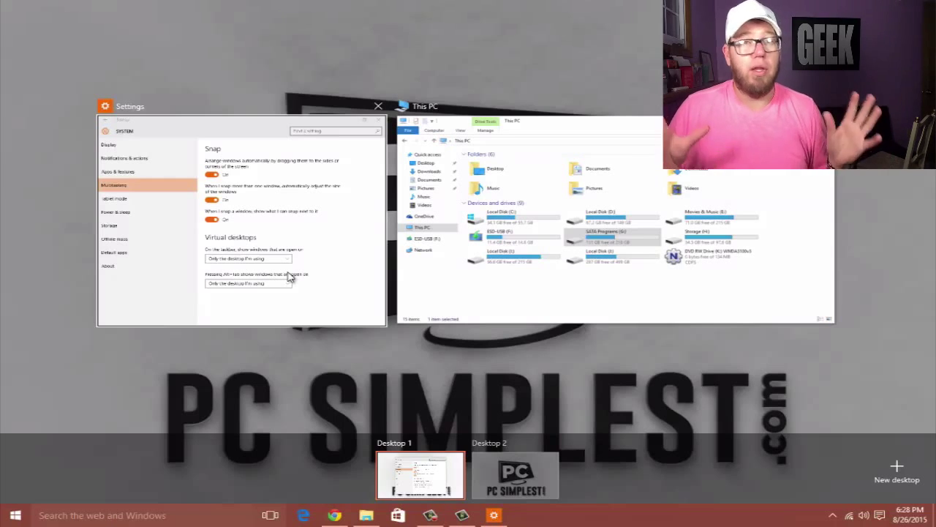
mouse_move(313, 274)
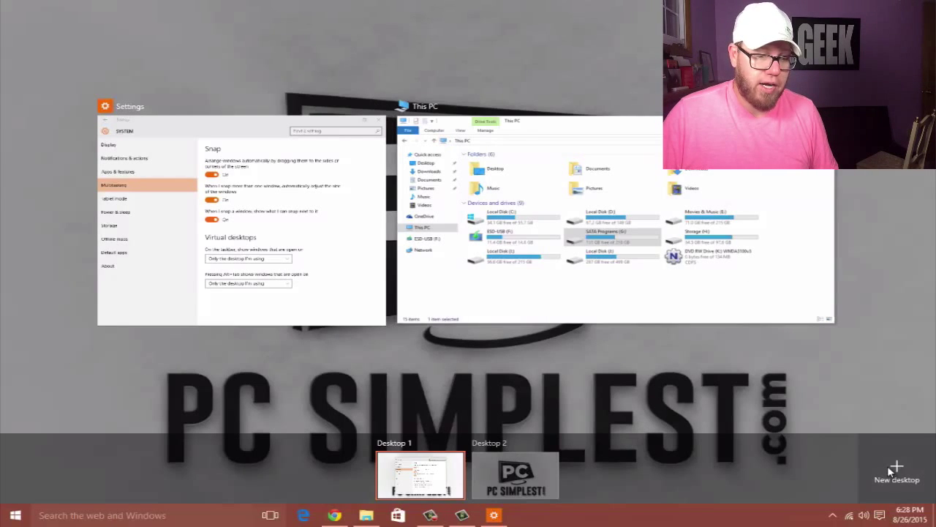
Switch to Desktop 2, start a new Chrome window there, then return to Settings on Desktop 1.
left_click(515, 476)
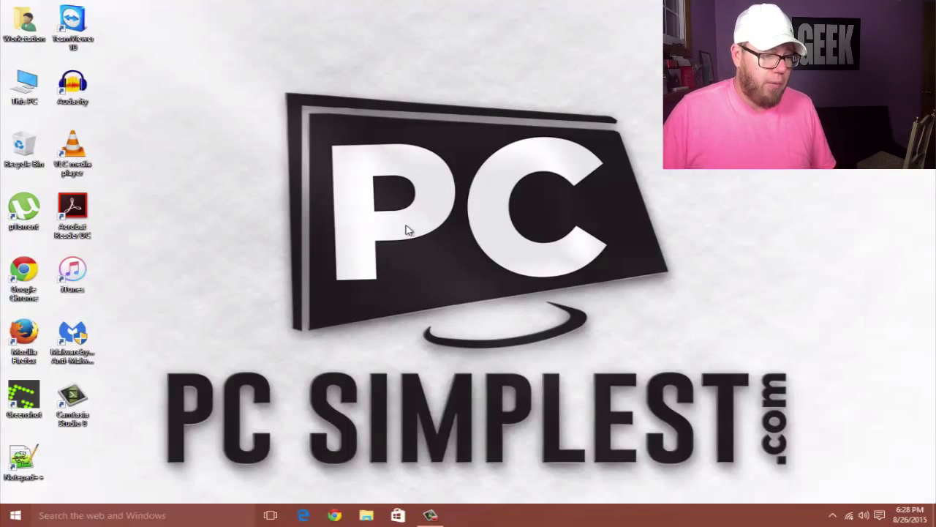
left_click(333, 515)
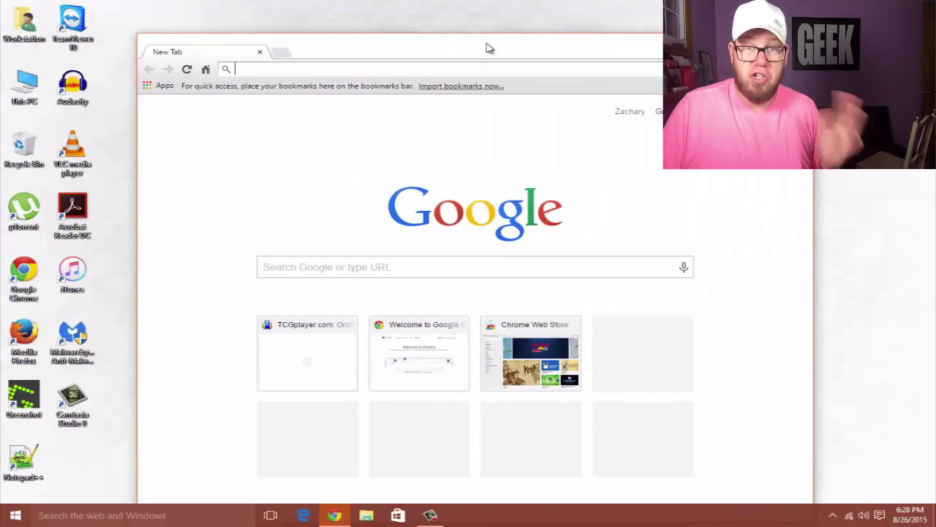
mouse_move(525, 150)
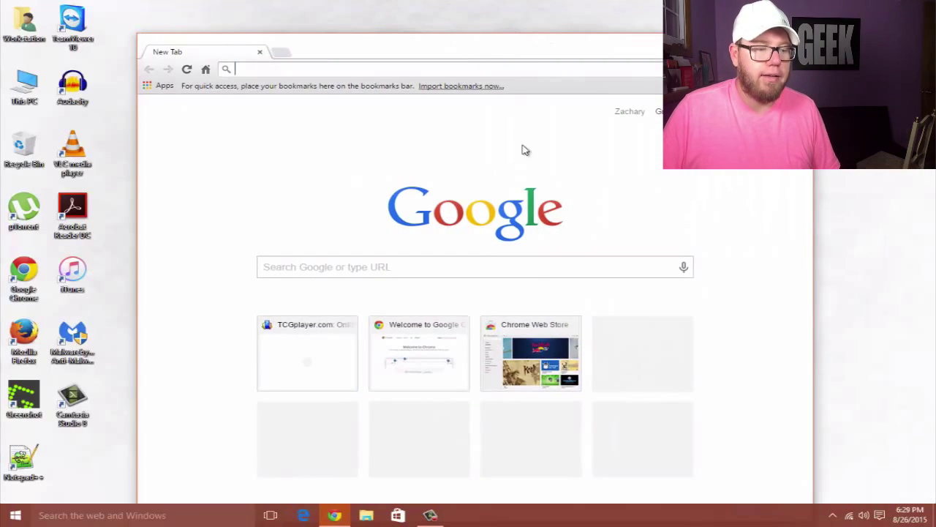
left_click(269, 515)
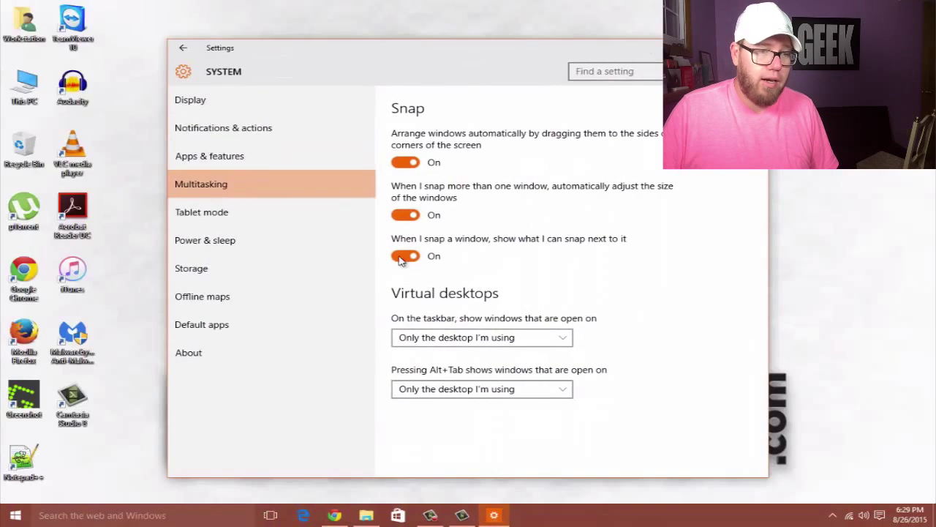
left_click(406, 254)
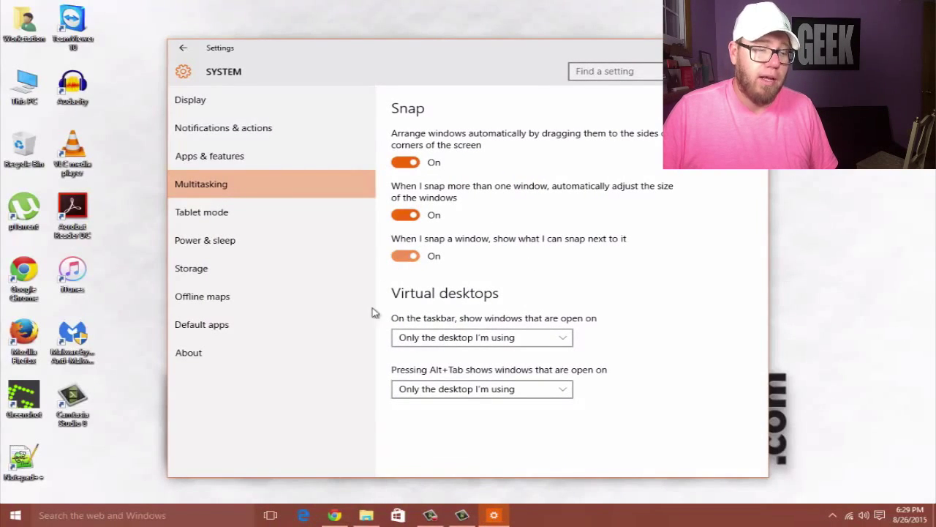
left_click(271, 515)
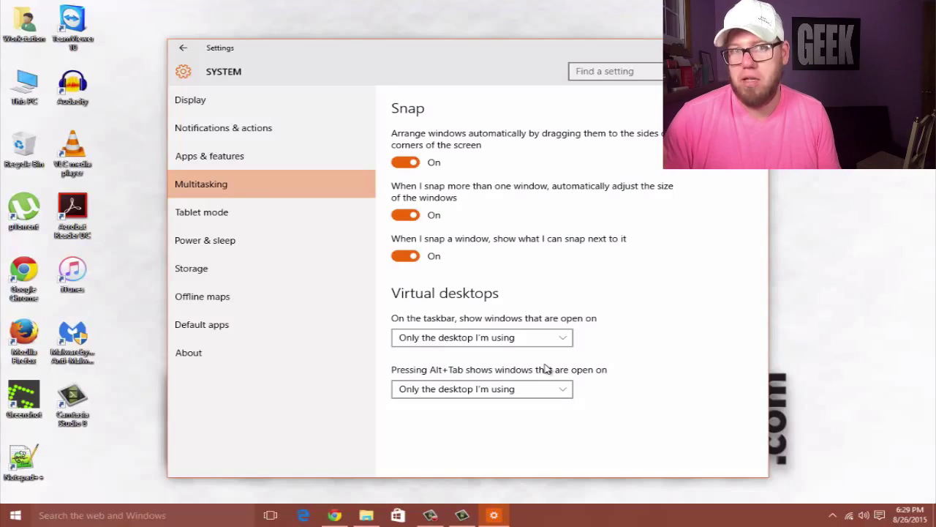
mouse_move(539, 214)
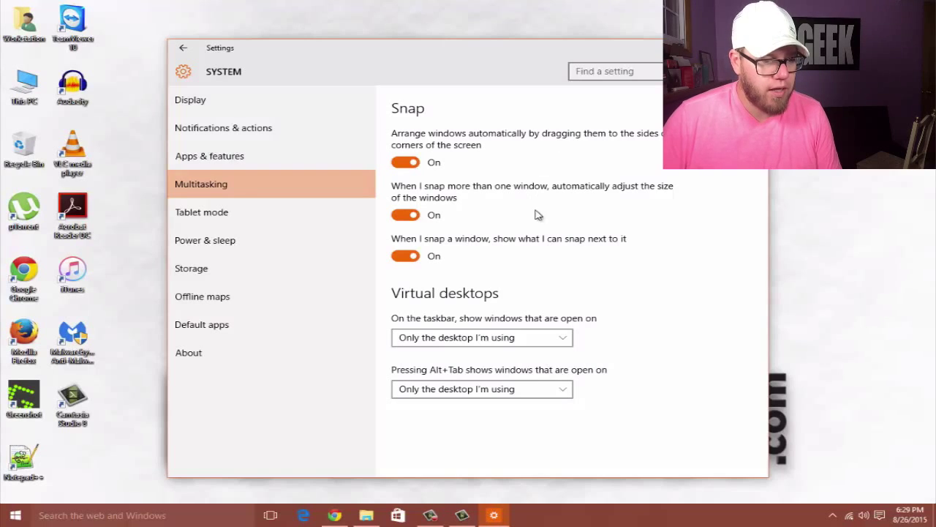
left_click(481, 337)
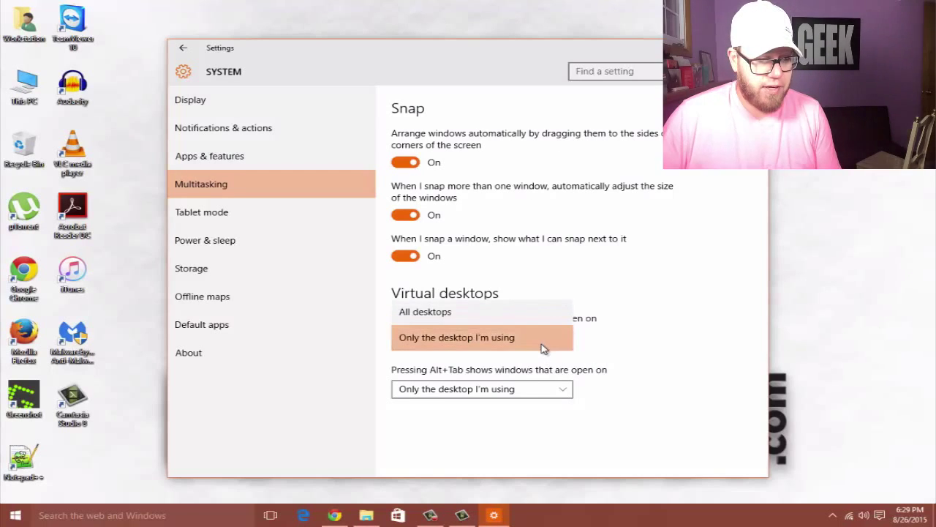
left_click(457, 337)
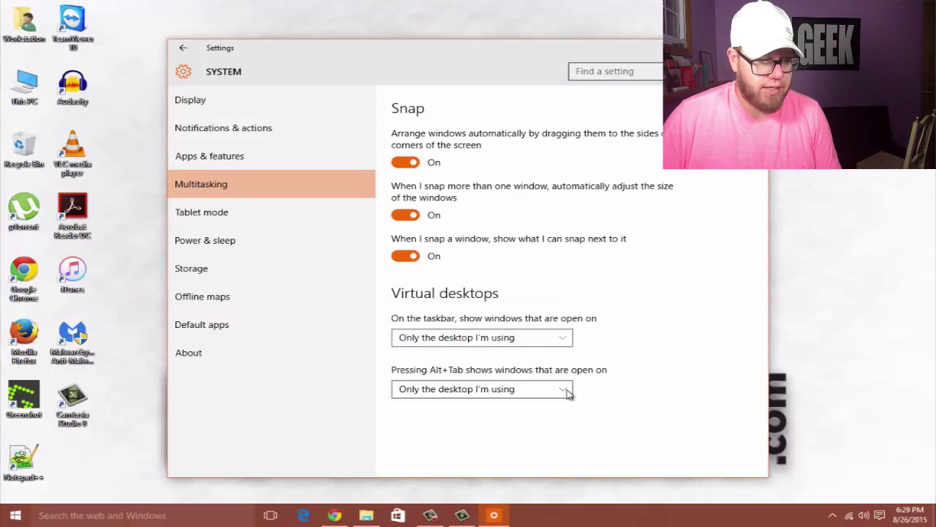
key("alt+tab")
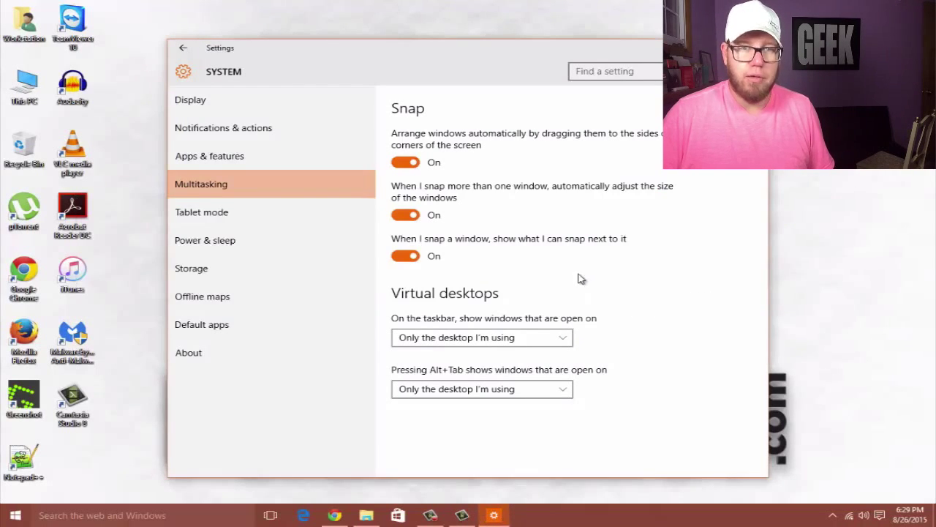
Visit Tablet mode, then Power & sleep keeping screen-off at 10 minutes and sleep at 30.
left_click(202, 212)
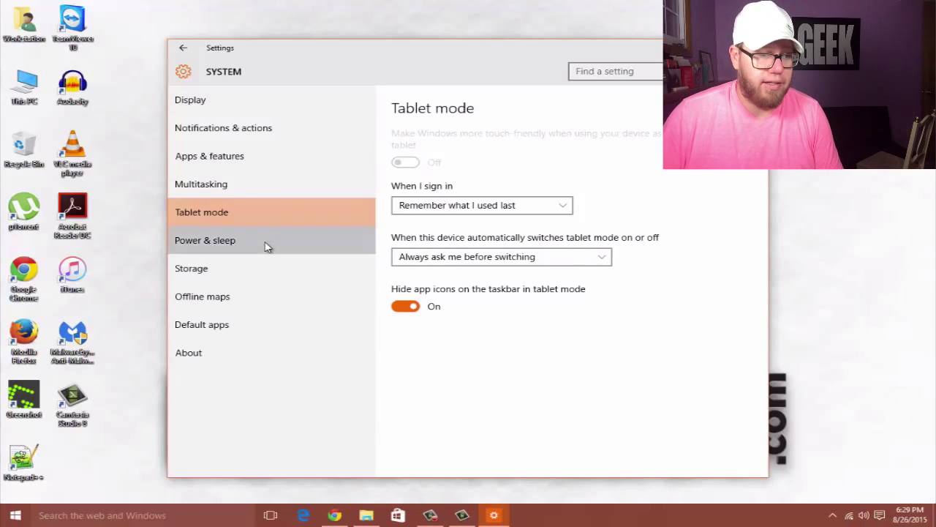
left_click(205, 240)
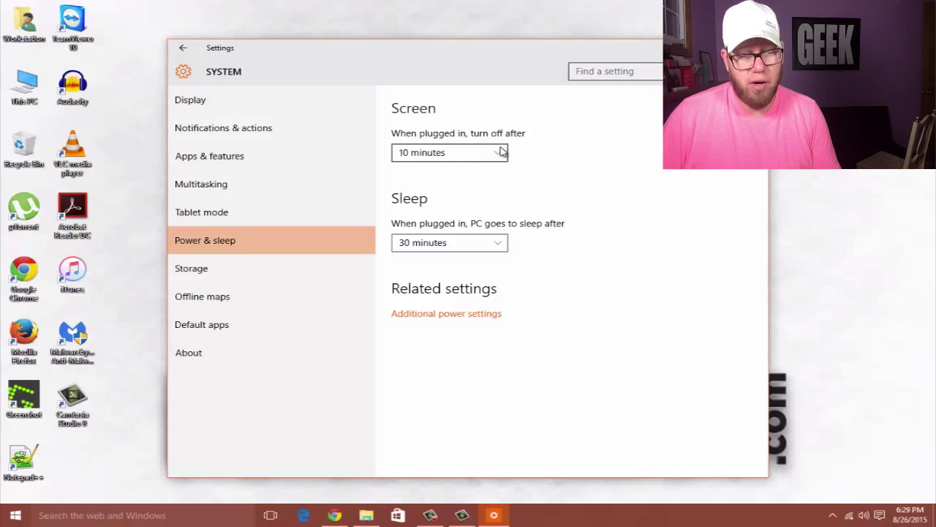
left_click(450, 152)
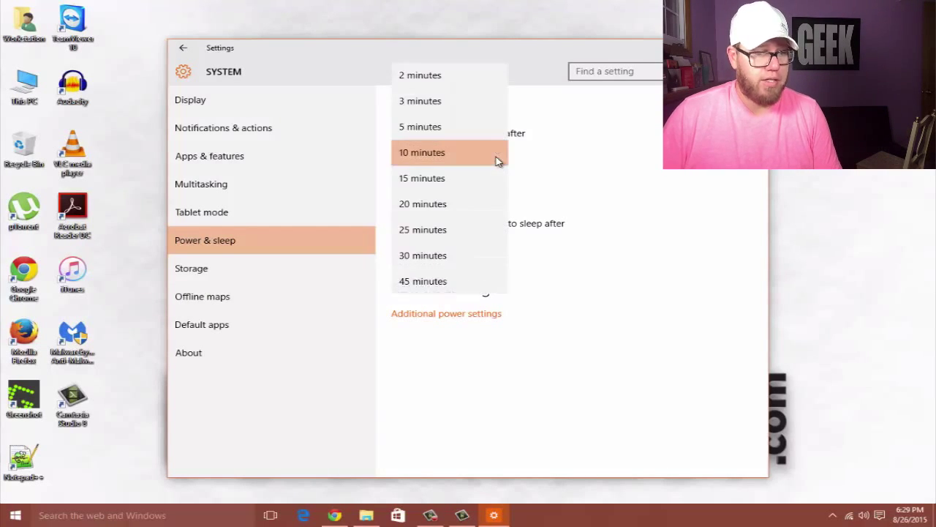
left_click(421, 153)
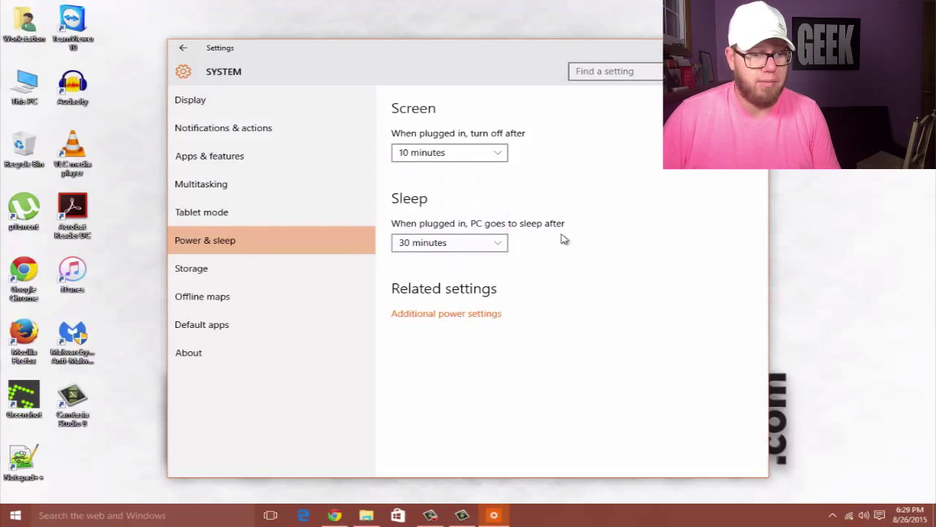
mouse_move(458, 328)
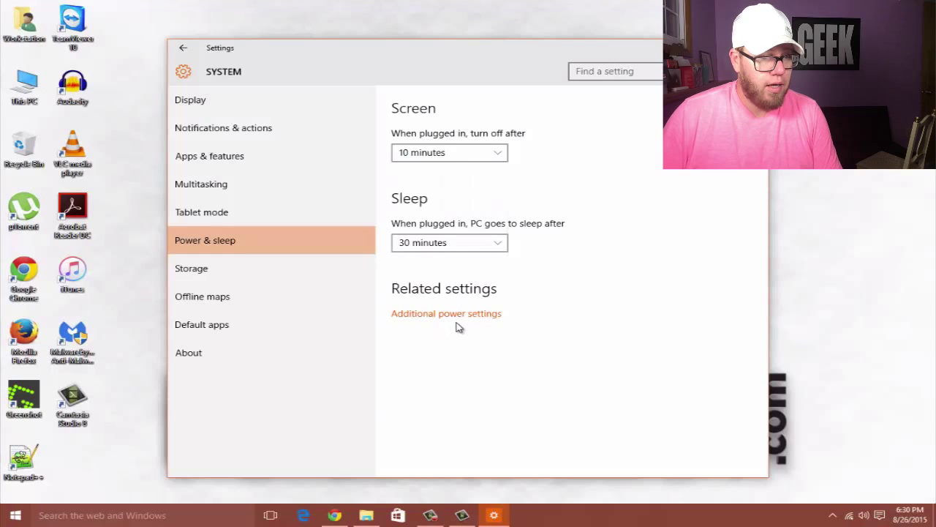
left_click(446, 313)
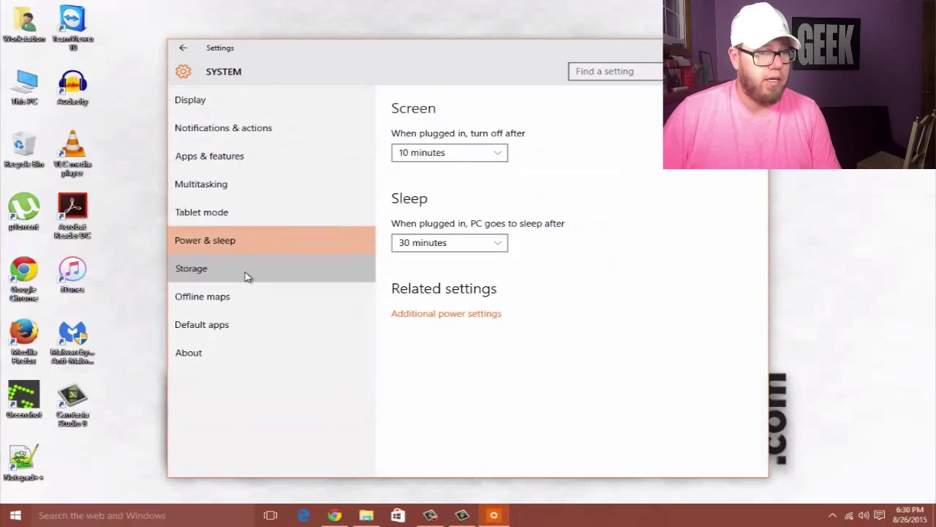
Show Storage and check save locations for new documents and videos, still This PC (C:).
left_click(190, 268)
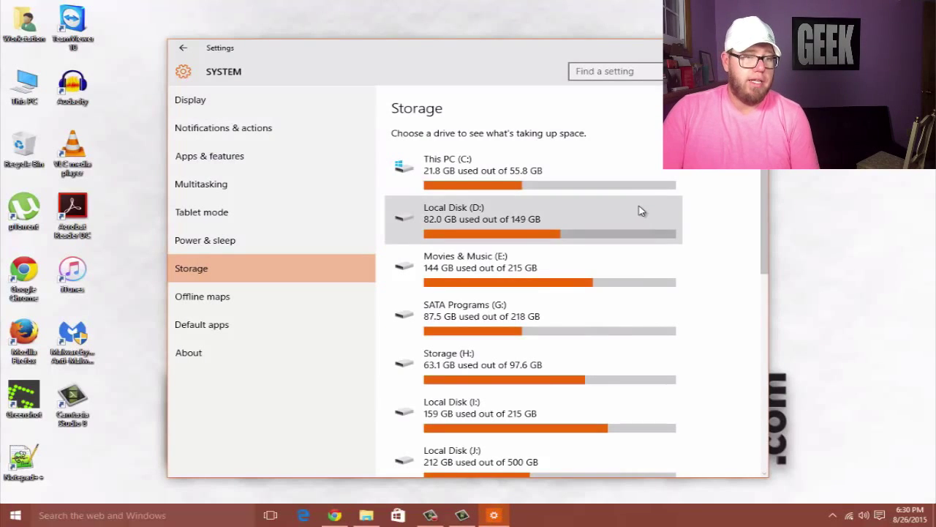
scroll("down", 3)
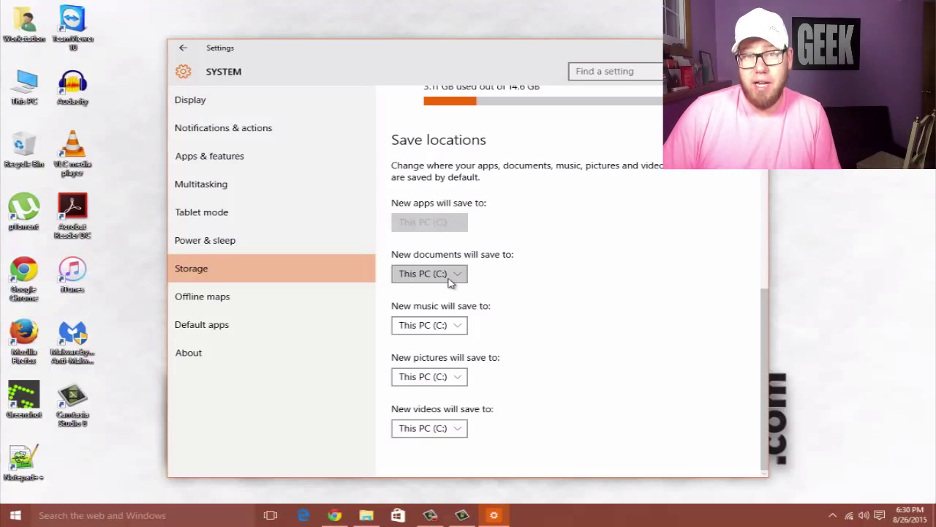
mouse_move(574, 300)
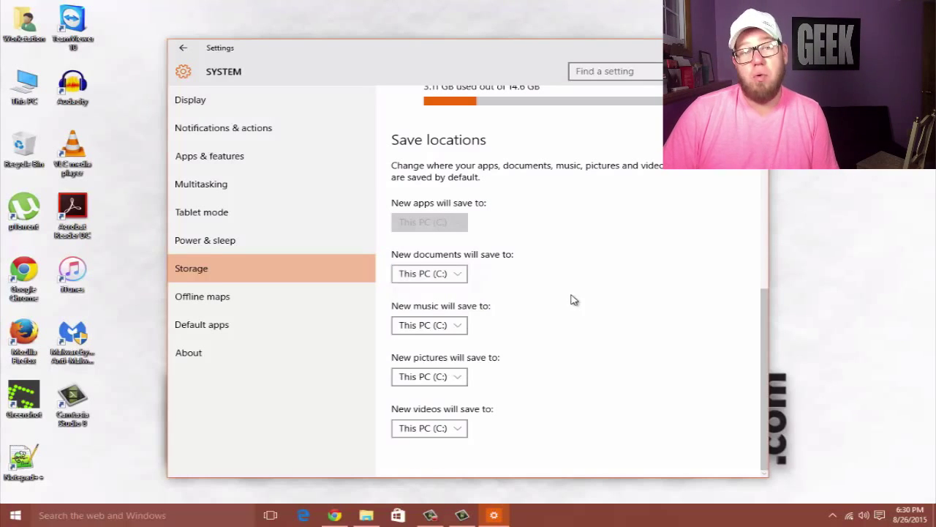
left_click(429, 273)
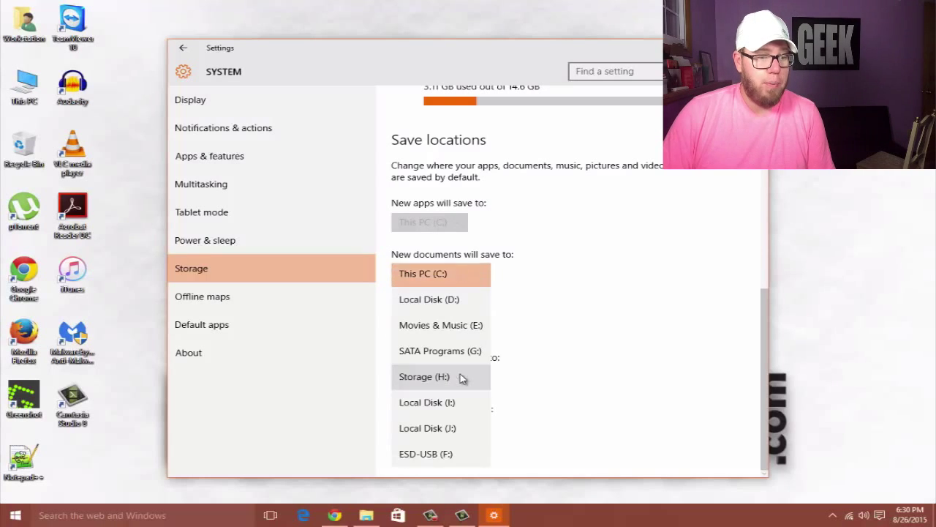
left_click(421, 274)
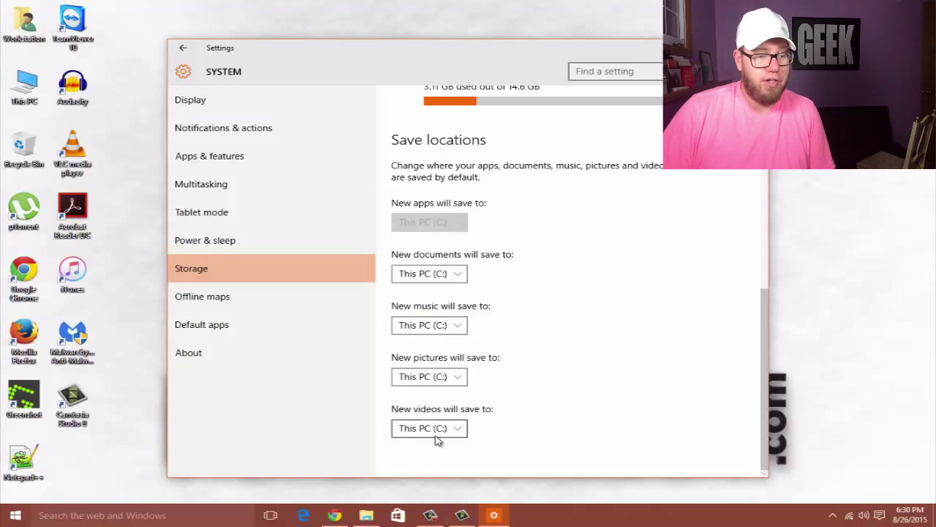
mouse_move(565, 389)
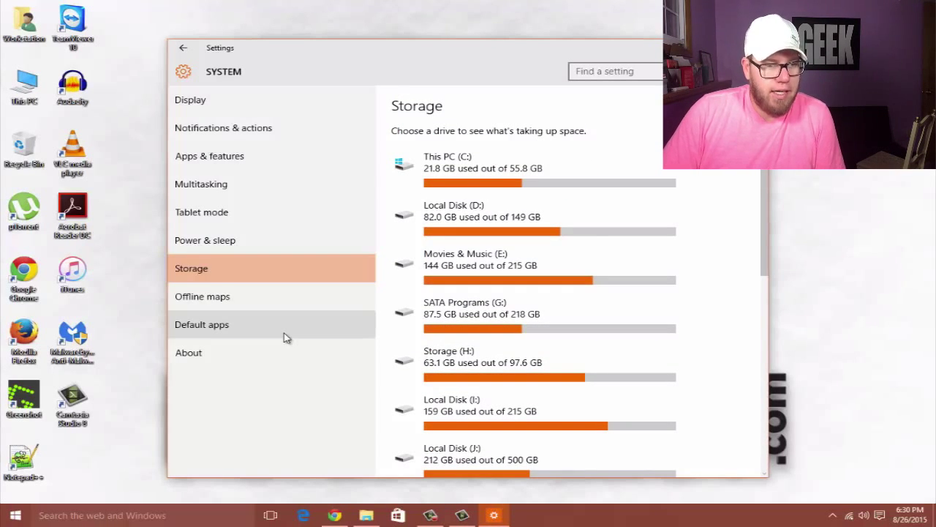
Show Offline maps with metered connections off and automatic map updates on.
left_click(201, 296)
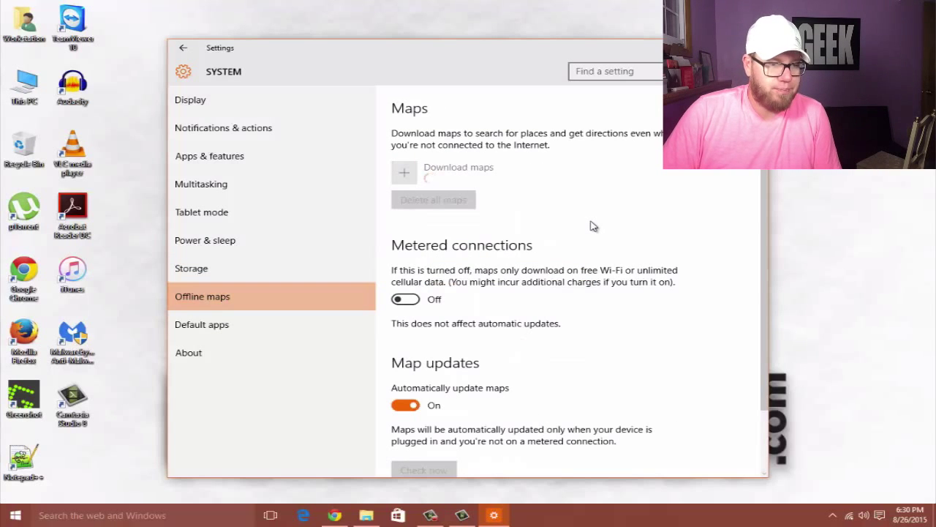
scroll("down", 3)
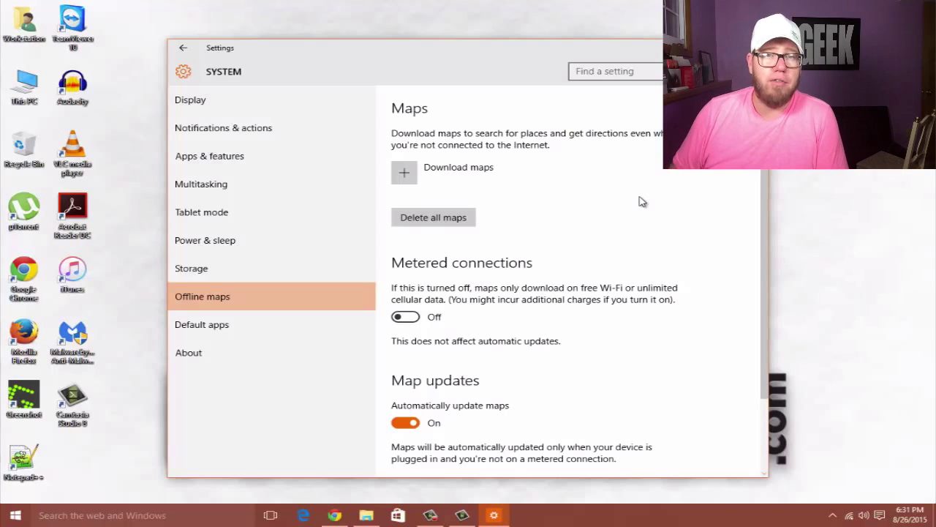
mouse_move(638, 202)
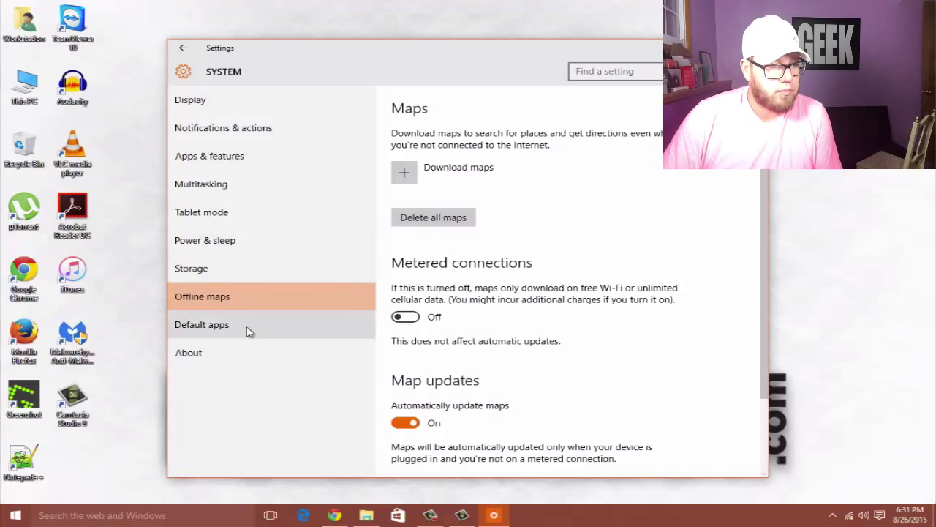
In Default apps, choose VLC media player as both video player and music player.
left_click(202, 325)
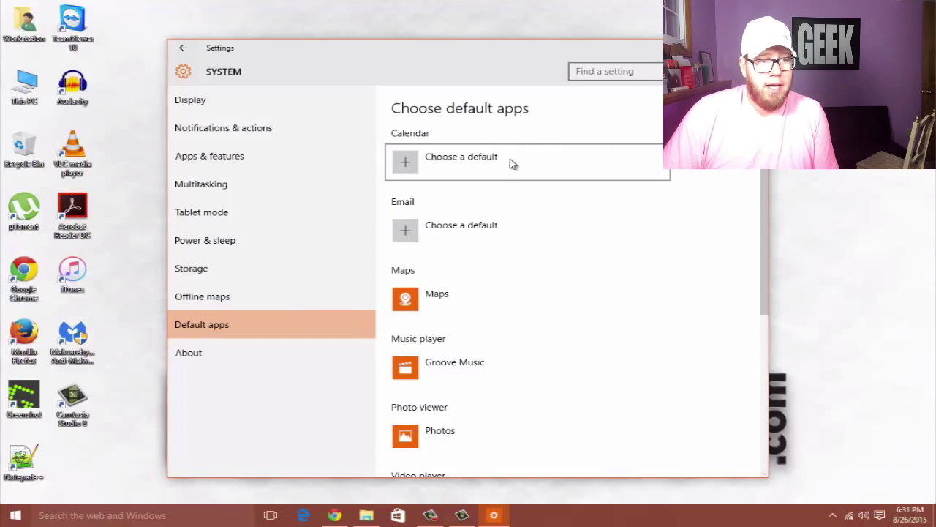
mouse_move(497, 164)
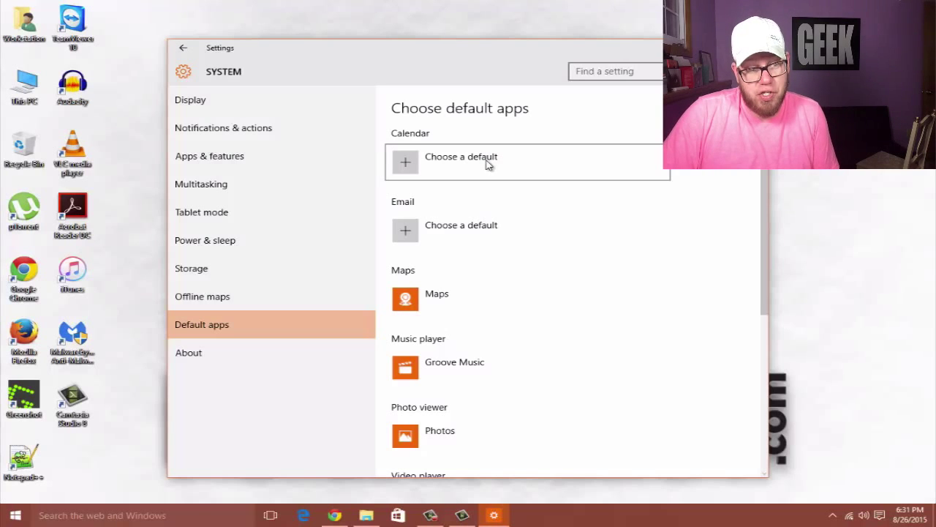
mouse_move(471, 236)
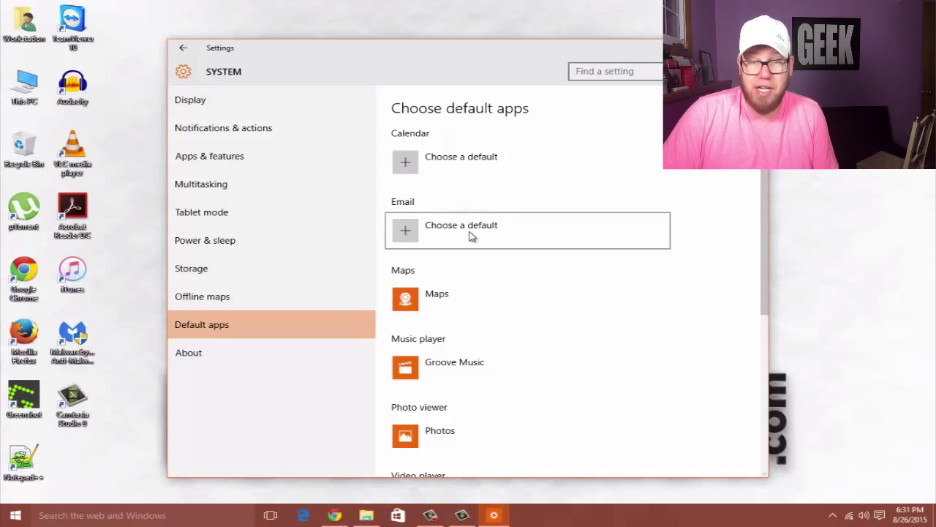
mouse_move(474, 290)
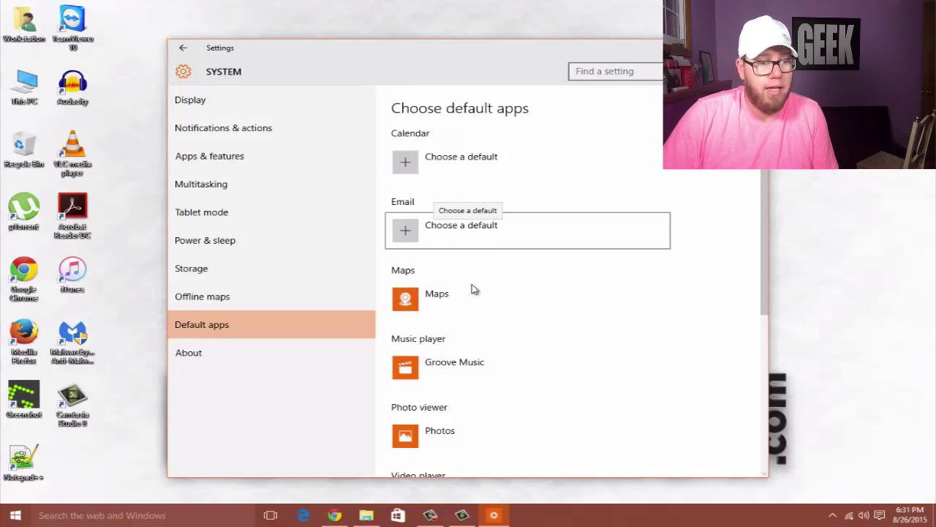
scroll("down", 3)
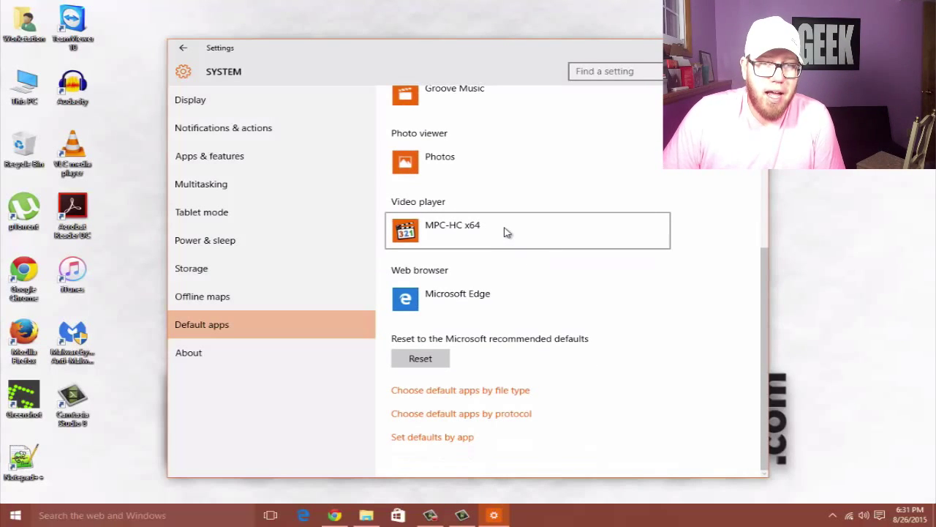
left_click(527, 228)
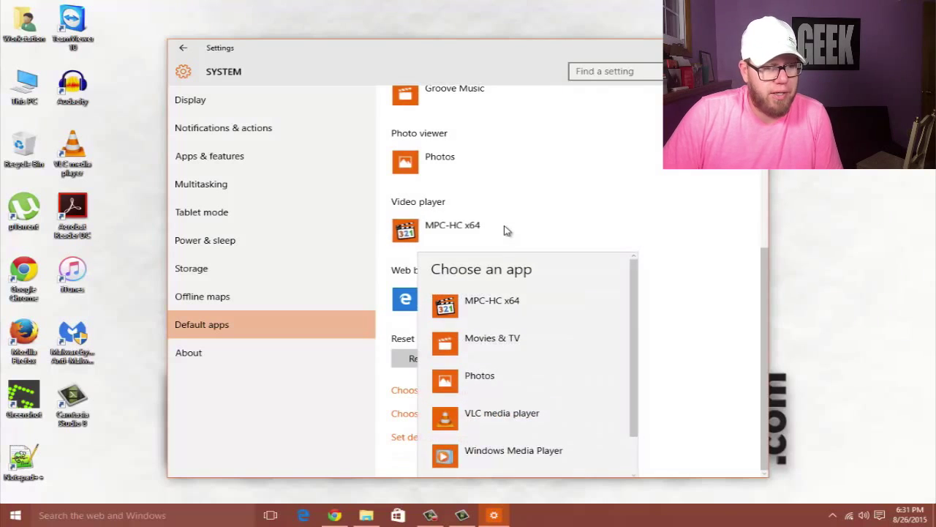
scroll("down", 3)
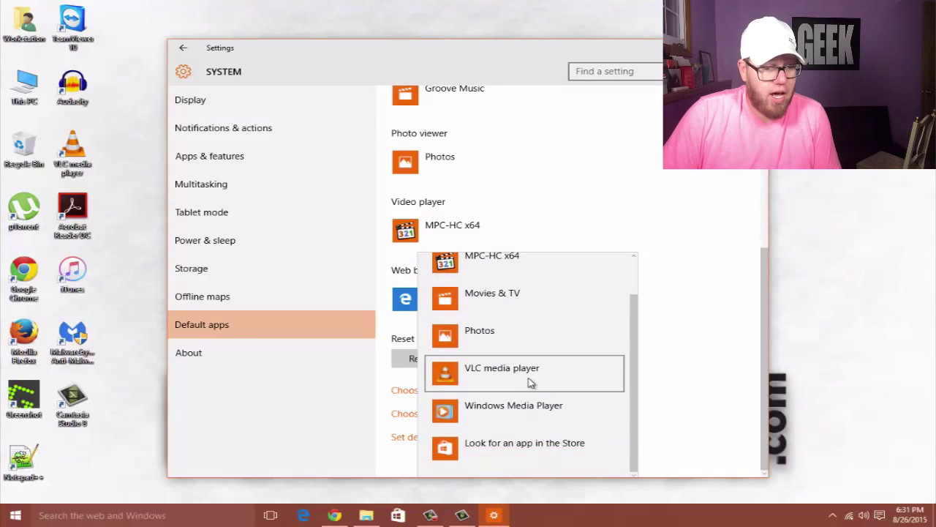
left_click(502, 369)
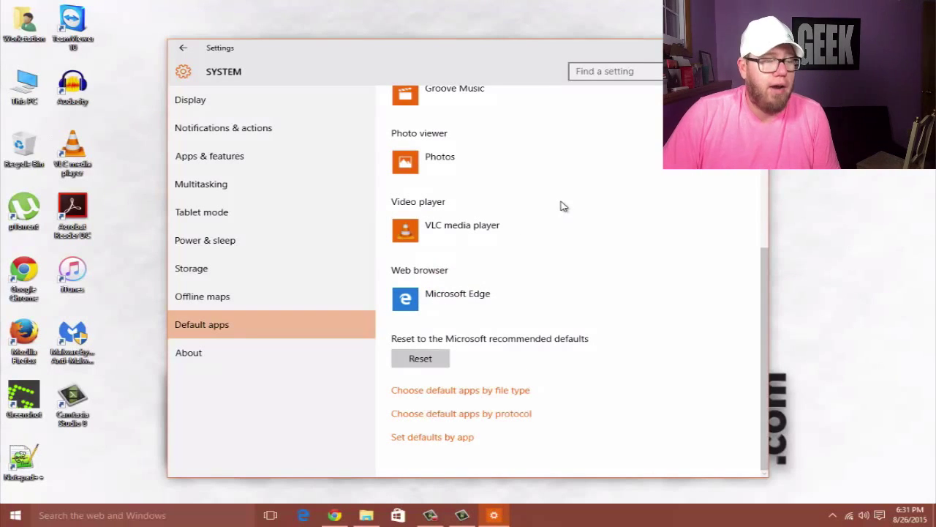
mouse_move(544, 208)
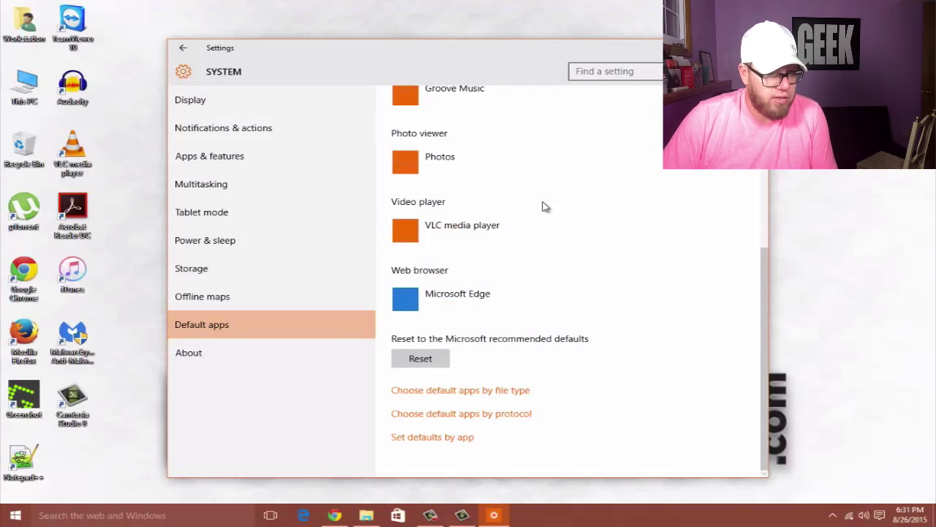
left_click(453, 151)
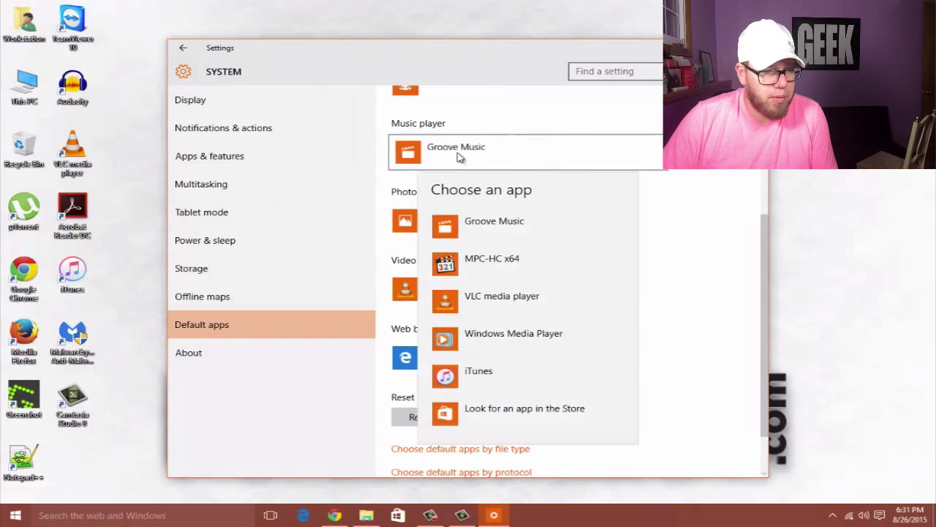
left_click(502, 296)
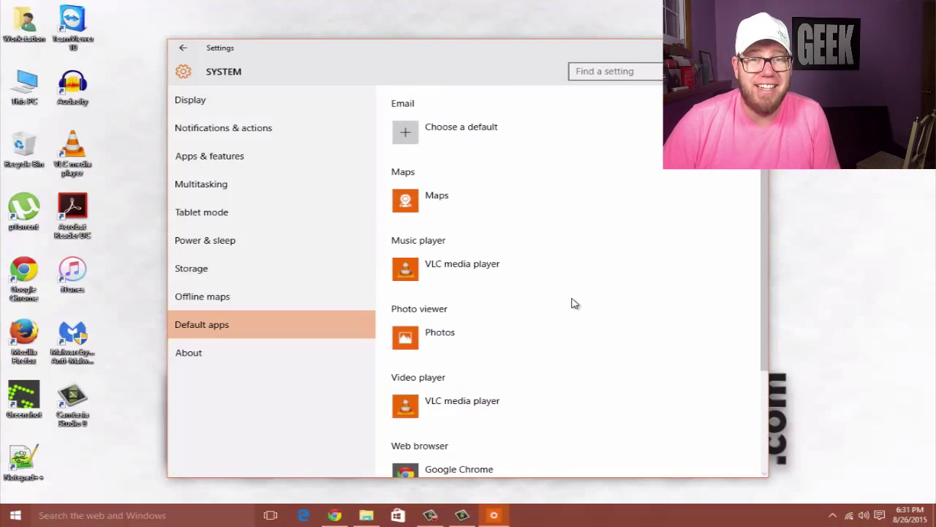
mouse_move(591, 290)
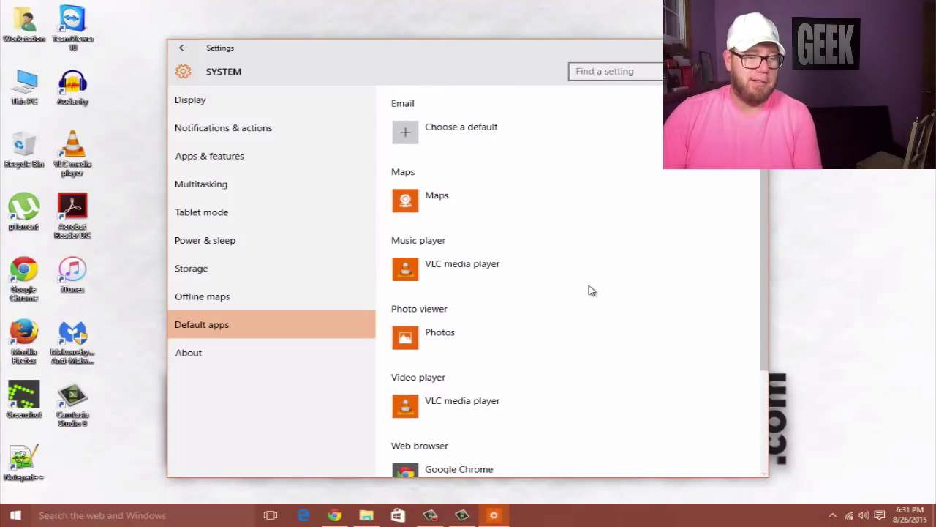
Leave System and browse the Devices pages for connected devices and typing options.
left_click(189, 351)
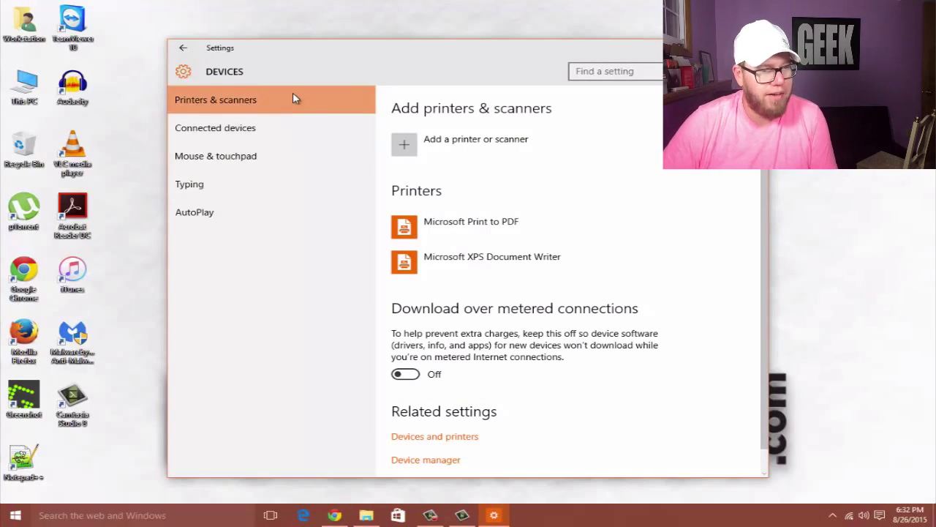
left_click(215, 127)
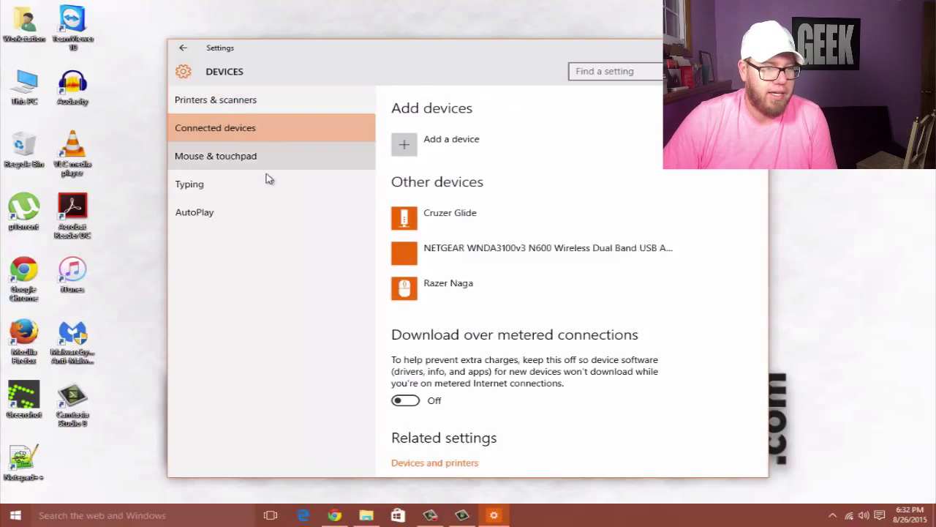
left_click(190, 185)
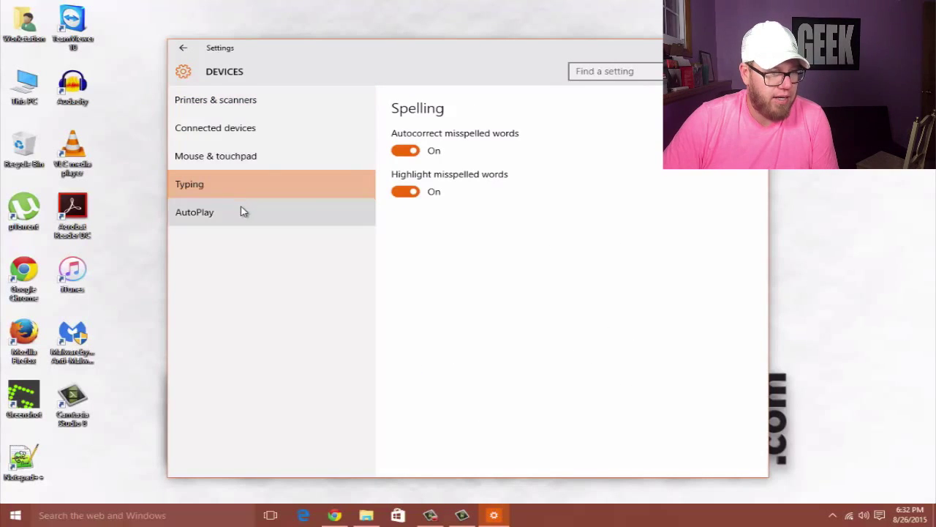
left_click(184, 47)
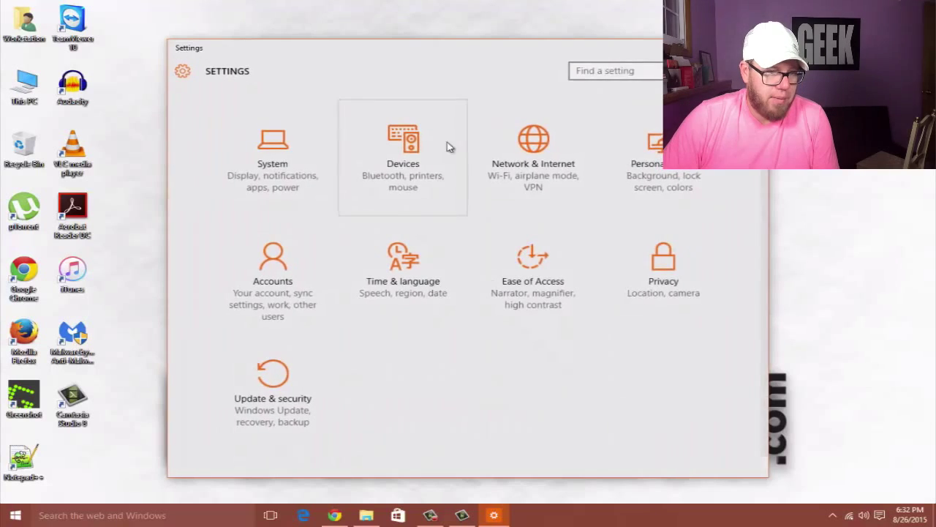
Glance at Network & Internet, then return Home and reopen System at the Display page.
left_click(533, 153)
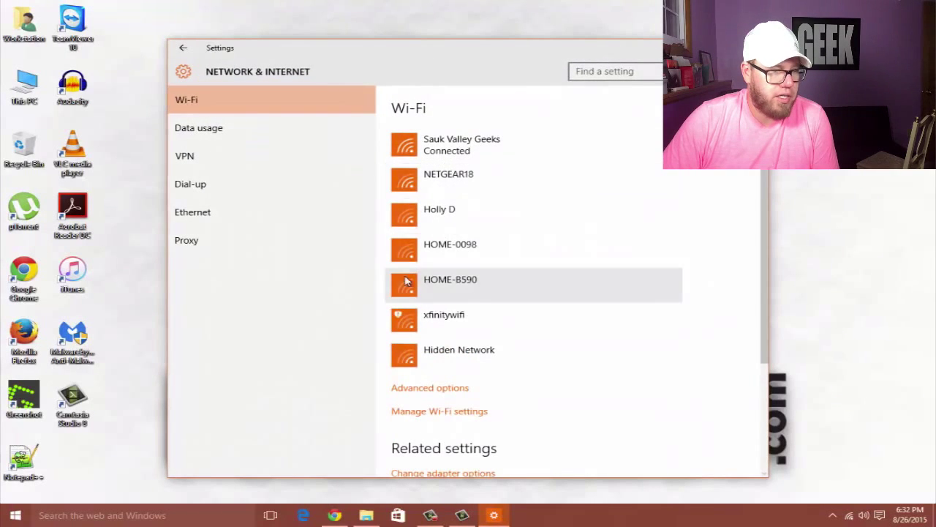
left_click(184, 47)
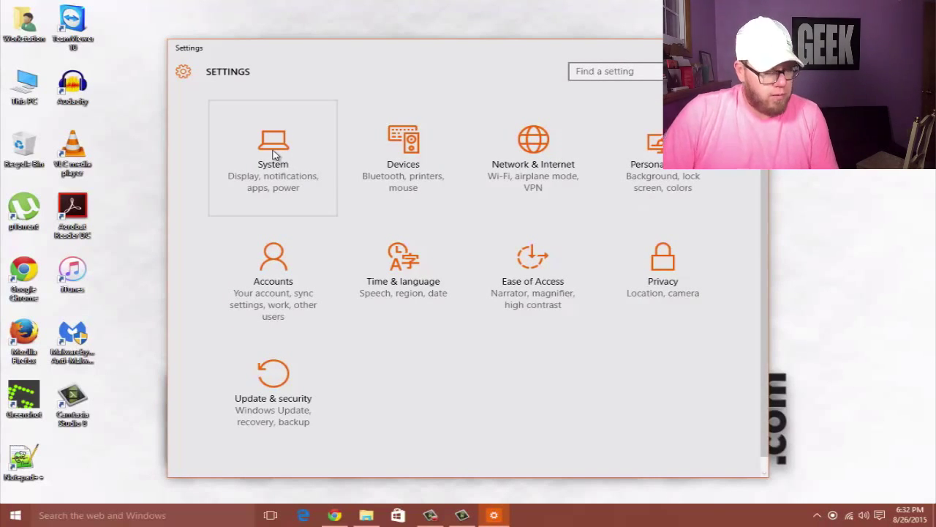
left_click(272, 146)
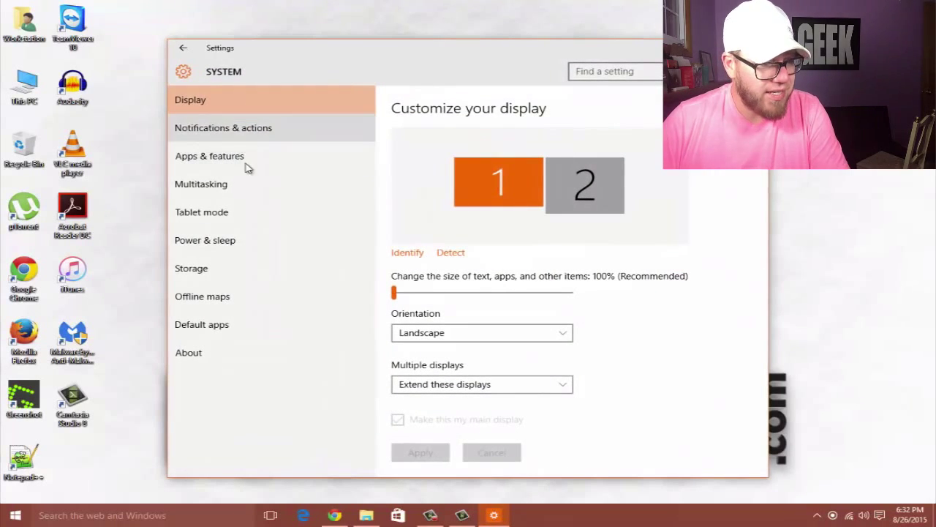